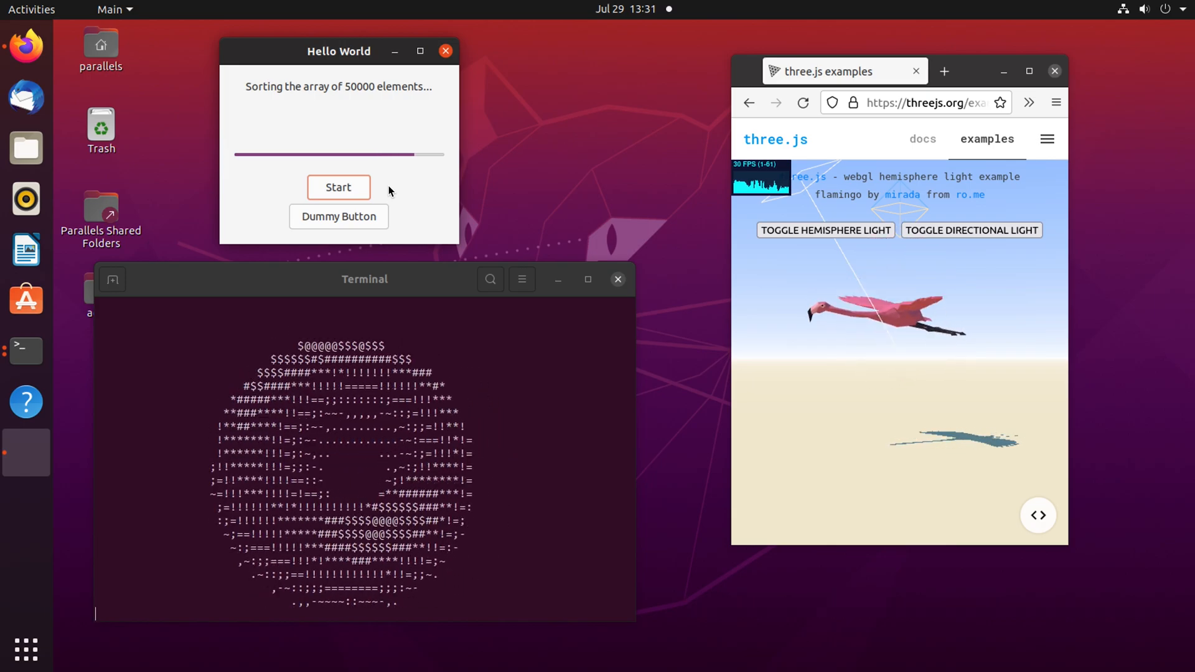
Step: Start a sorting run of 50000 elements in the Hello World app and let it finish
left_click(338, 188)
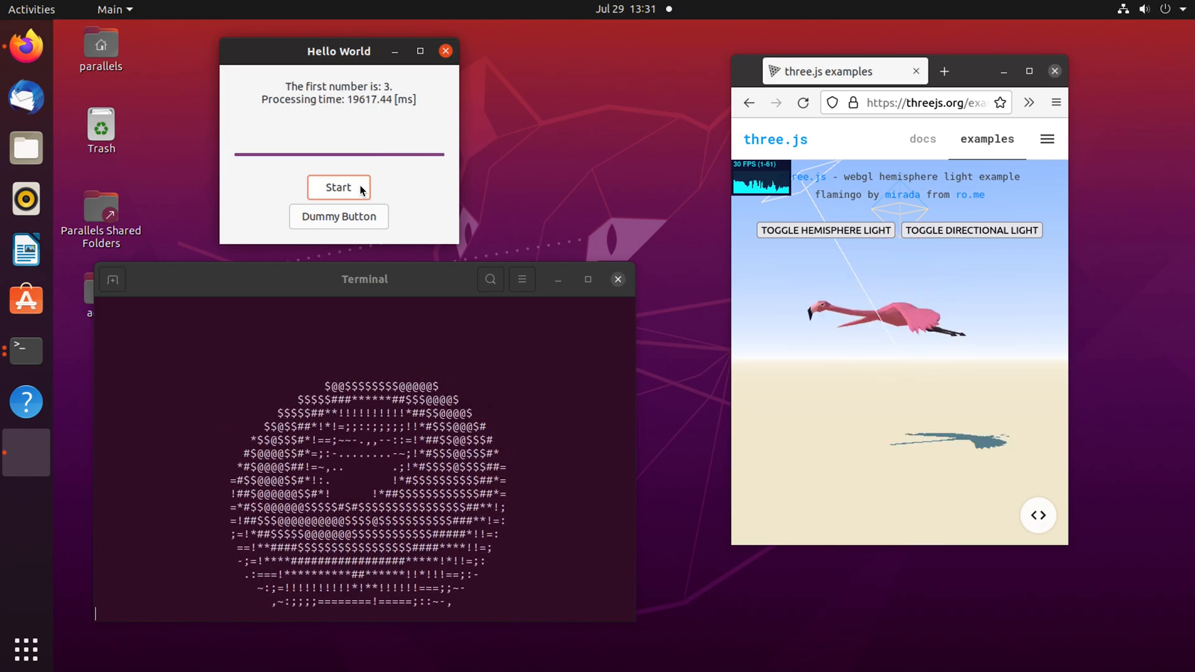
left_click(338, 187)
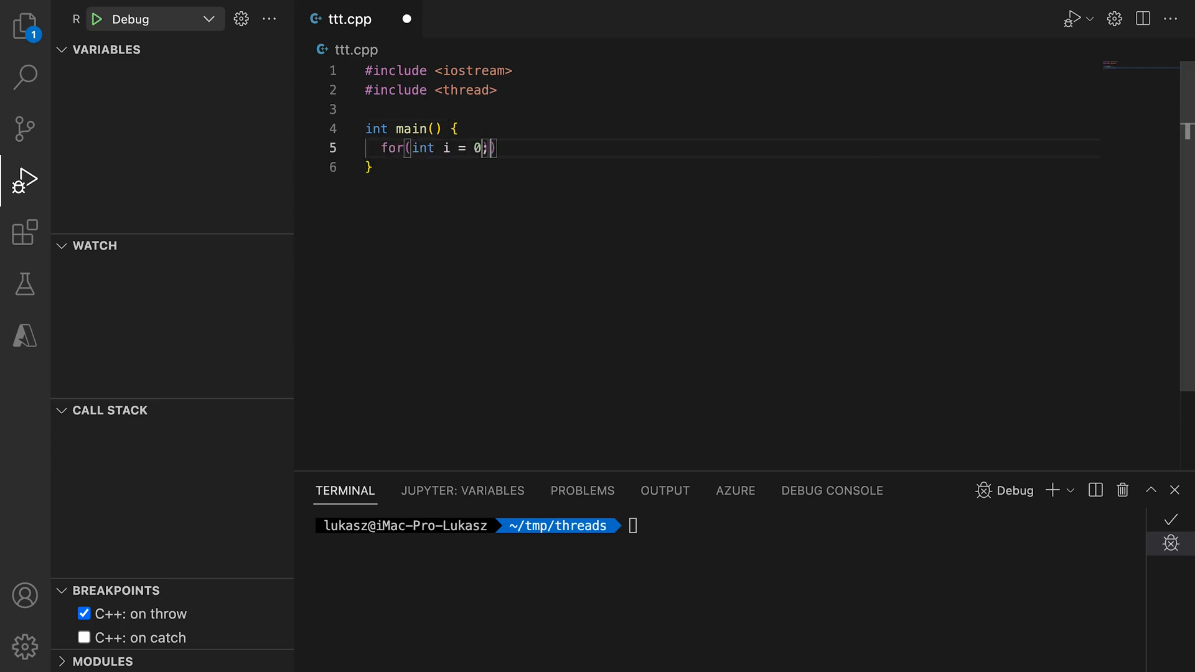
Step: Write func's loop printing i and "Hello Thread" with std::this_thread::get_id()
type("i < 10; i++){")
type("std::cout << \"main: ")
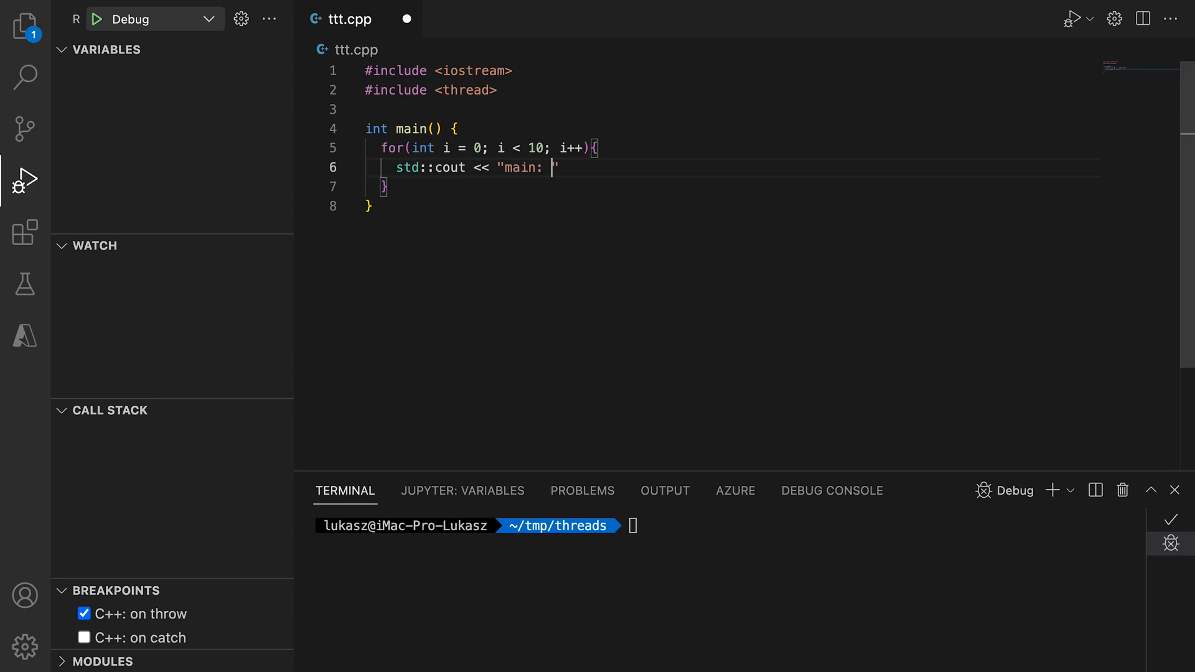
type("<<i<< \" Hello")
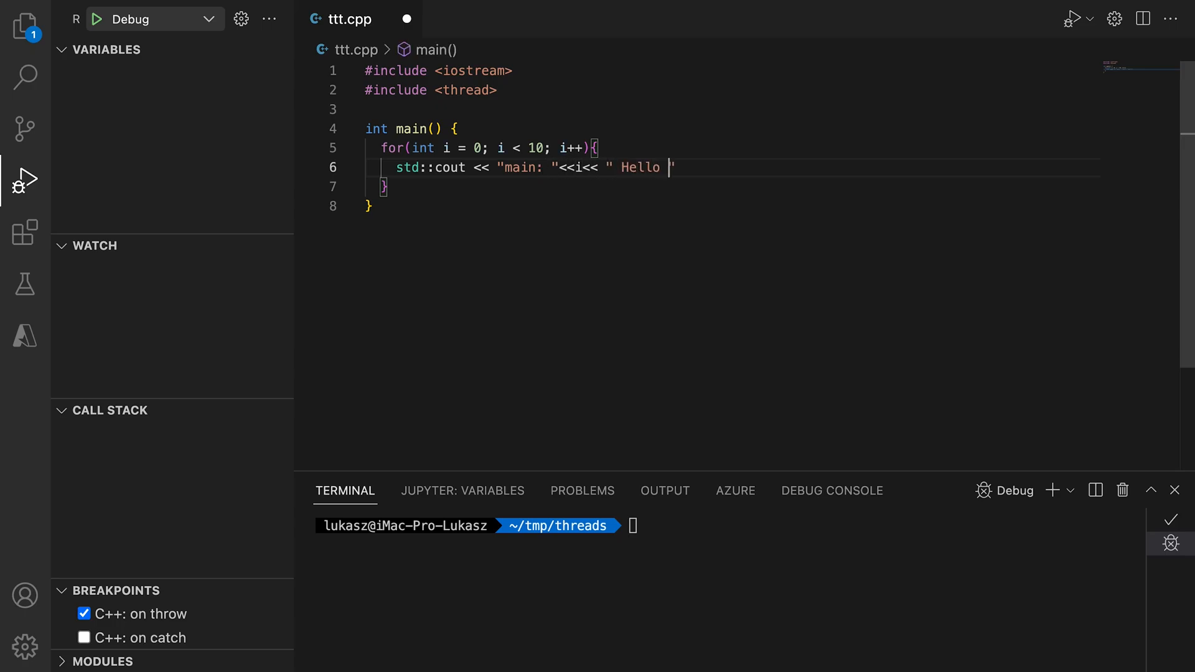
type("Thread \"<< std::this_thre")
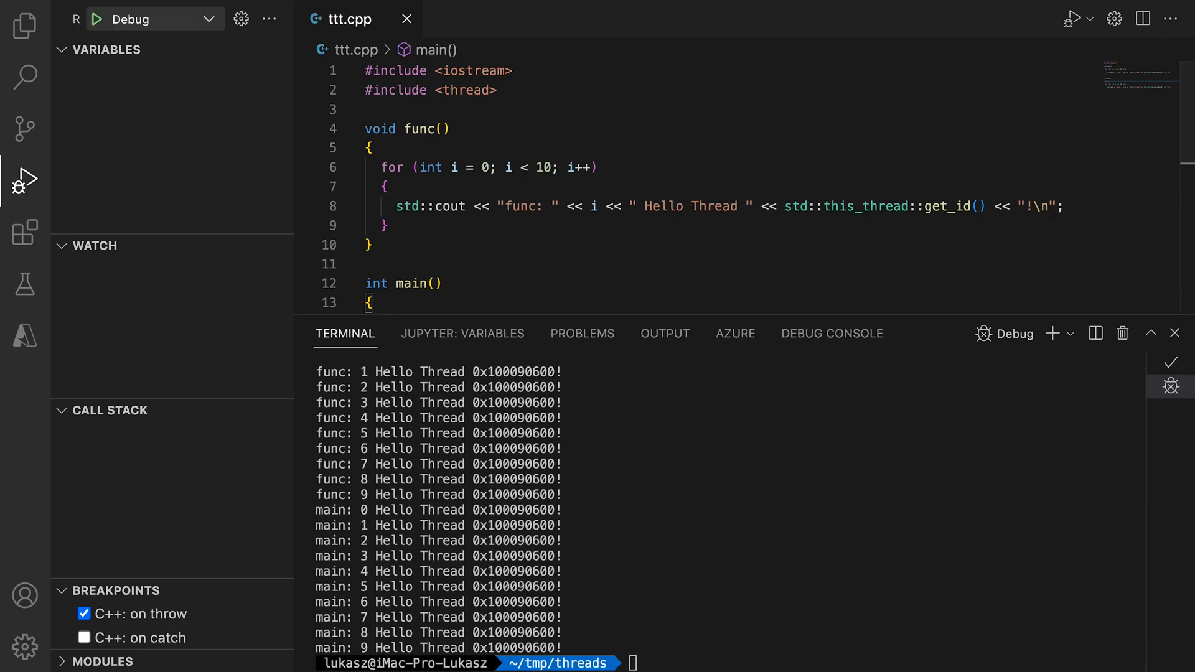
Step: In main, launch std::thread t{func} and join it with t.join()
type("std::thread")
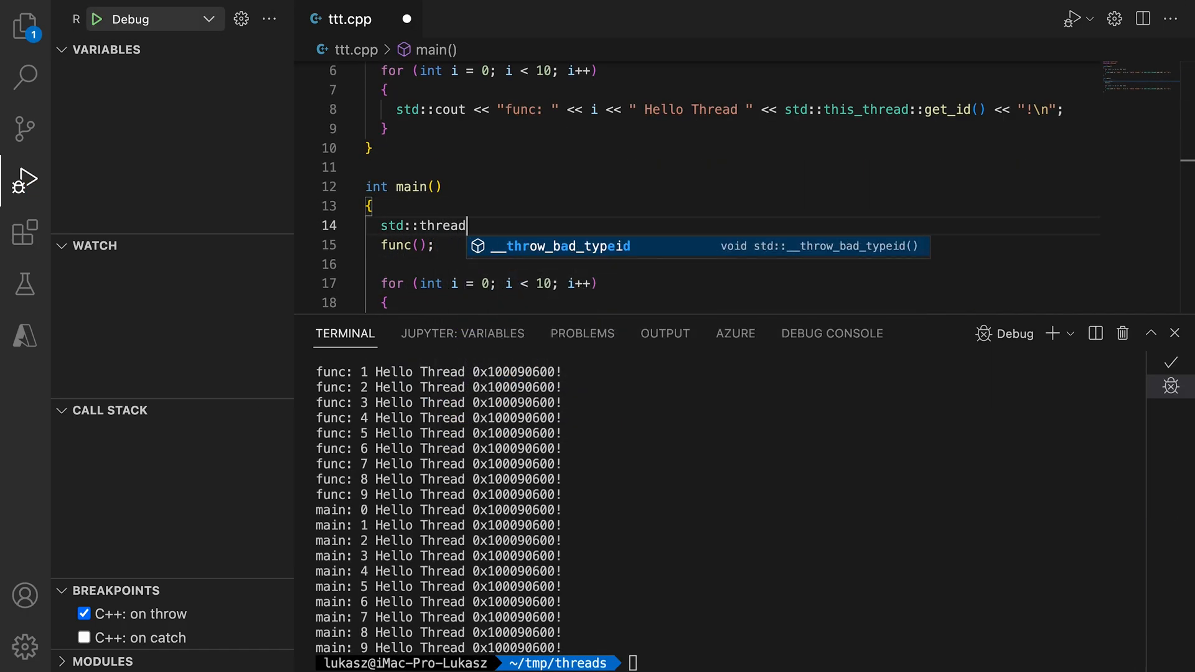
type("t{func};")
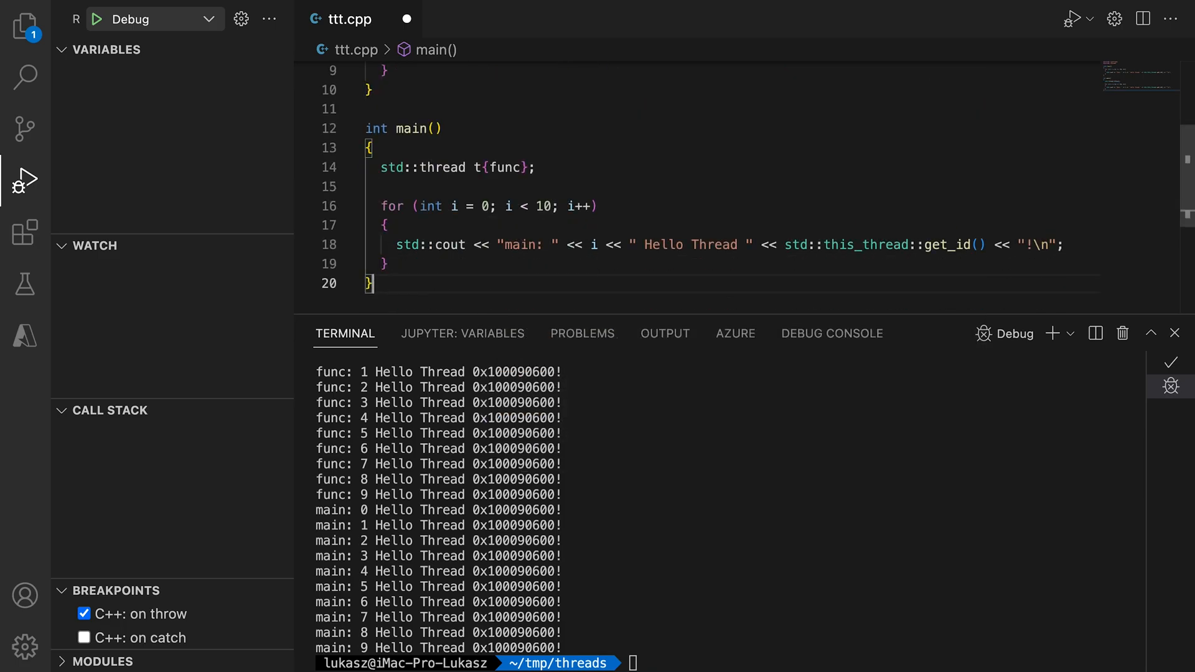
type("t.join();")
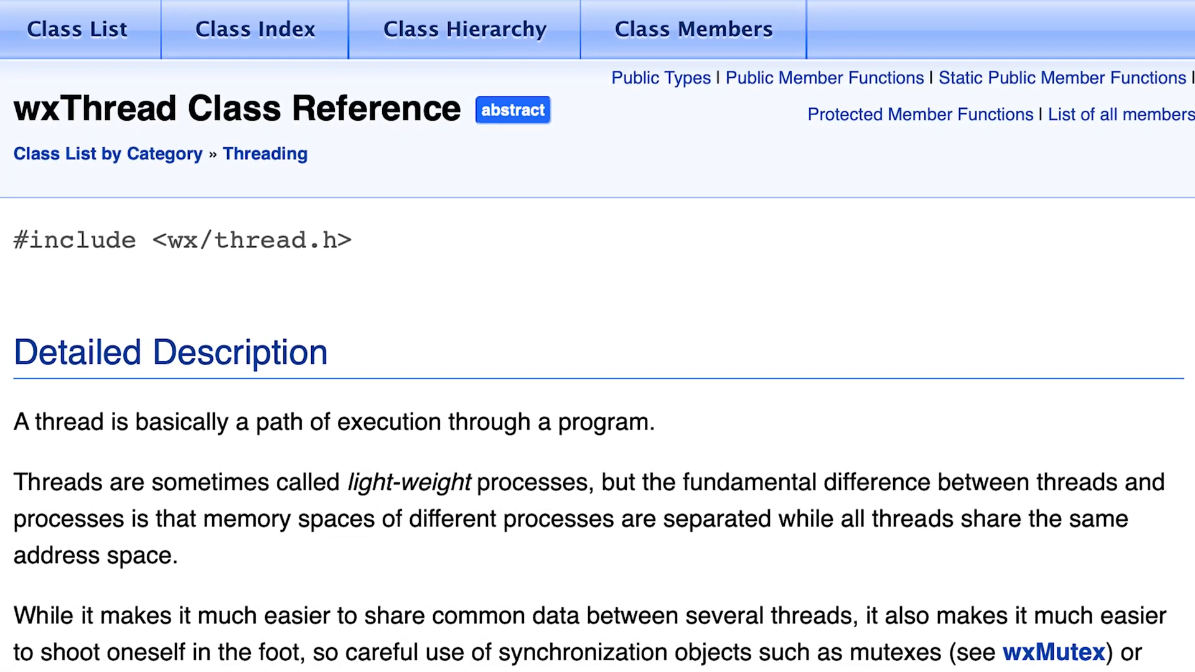
scroll("up", 3)
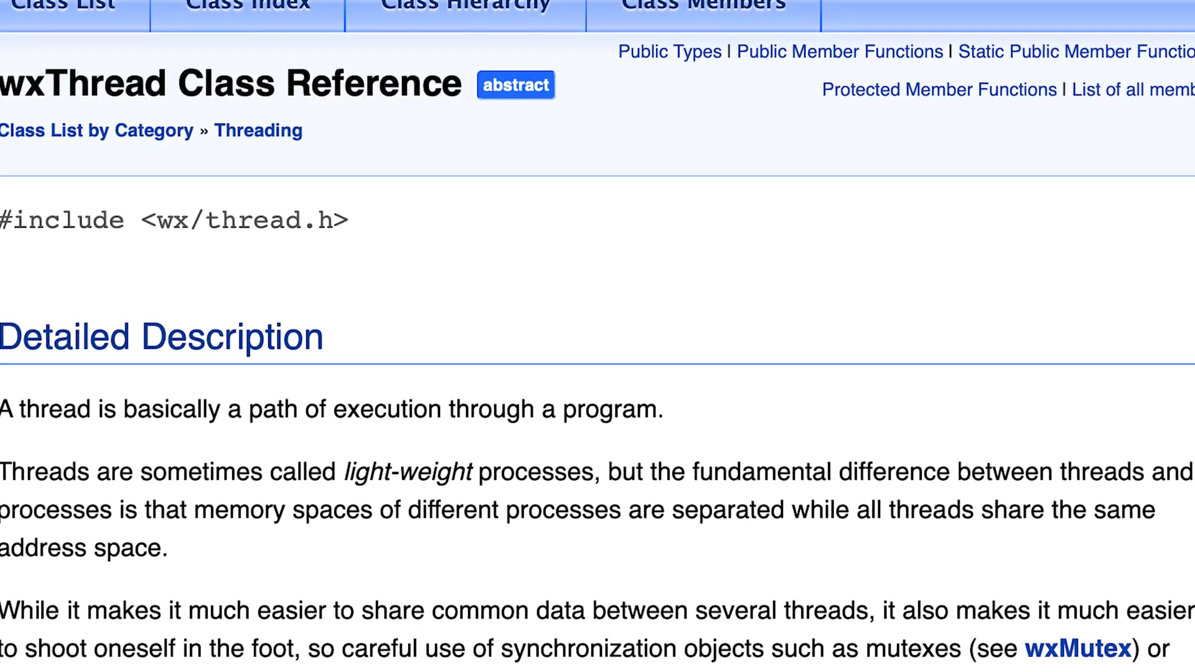
scroll("up", 3)
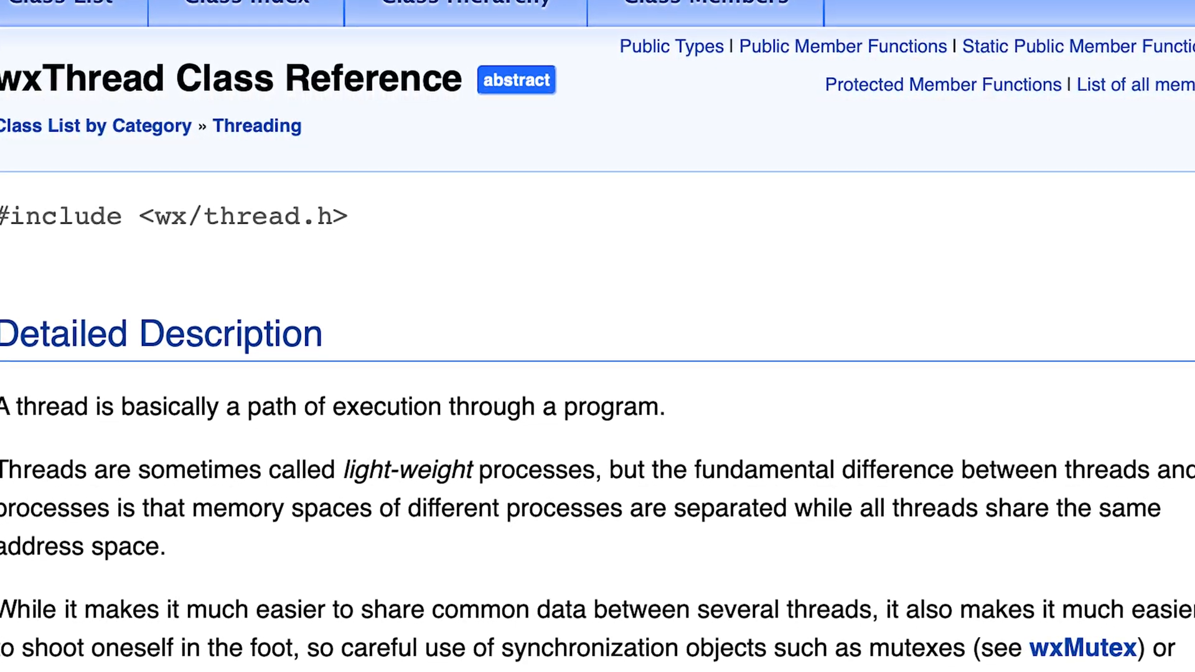
scroll("up", 3)
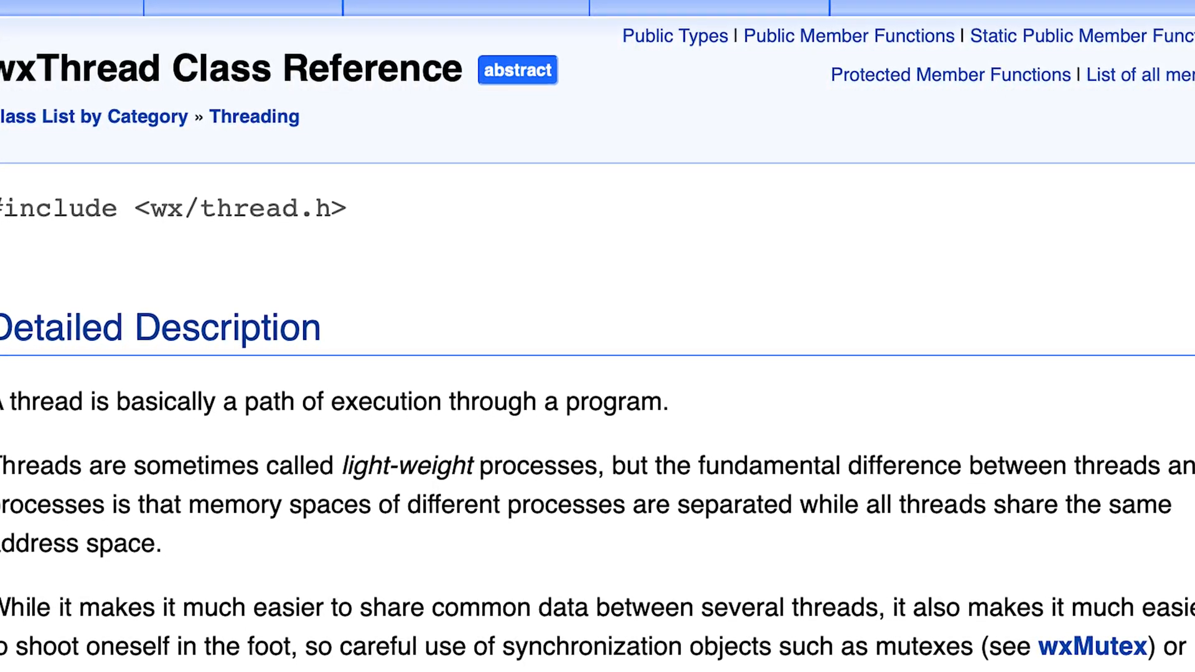
scroll("down", 3)
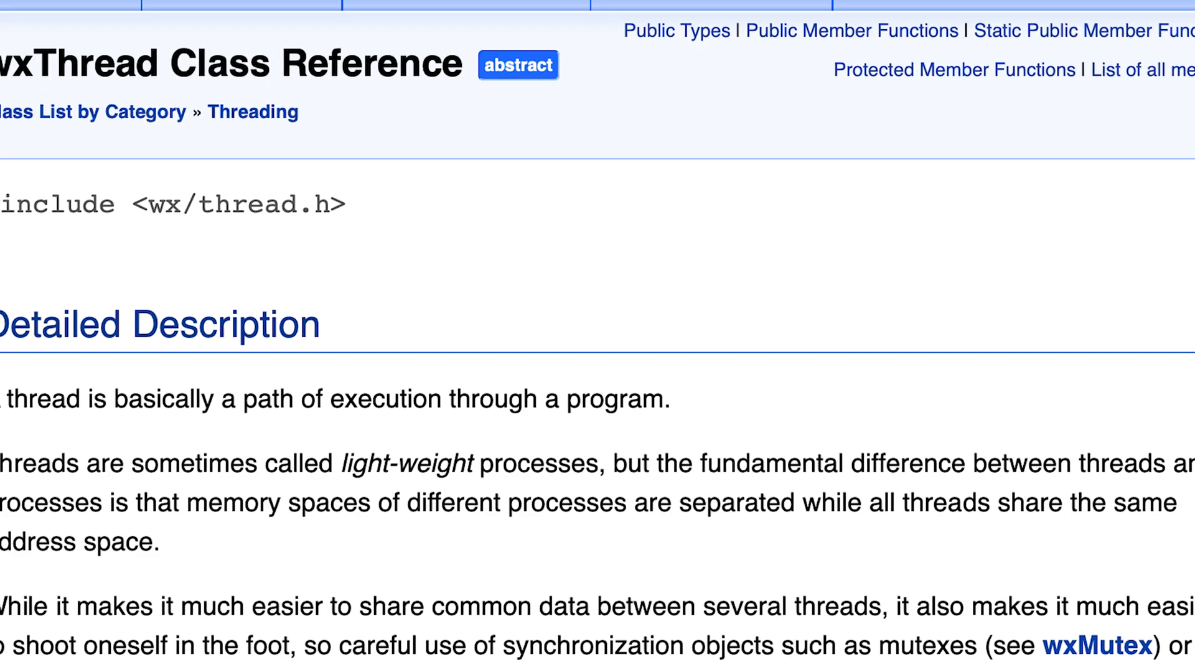
scroll("up", 3)
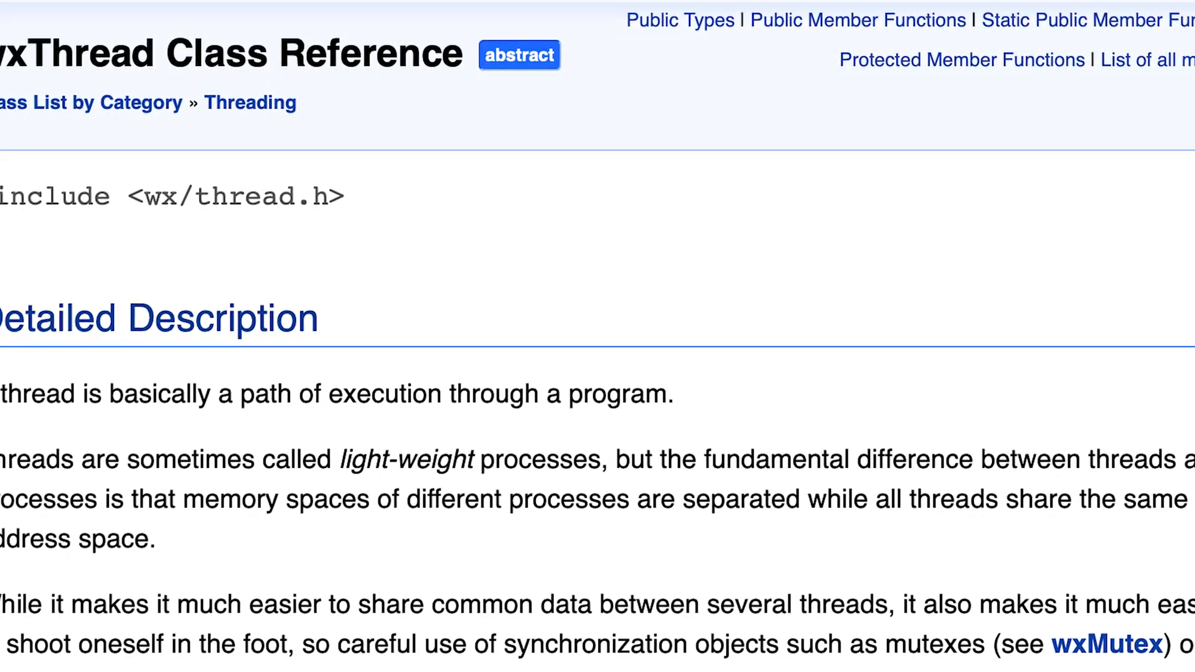
scroll("up", 3)
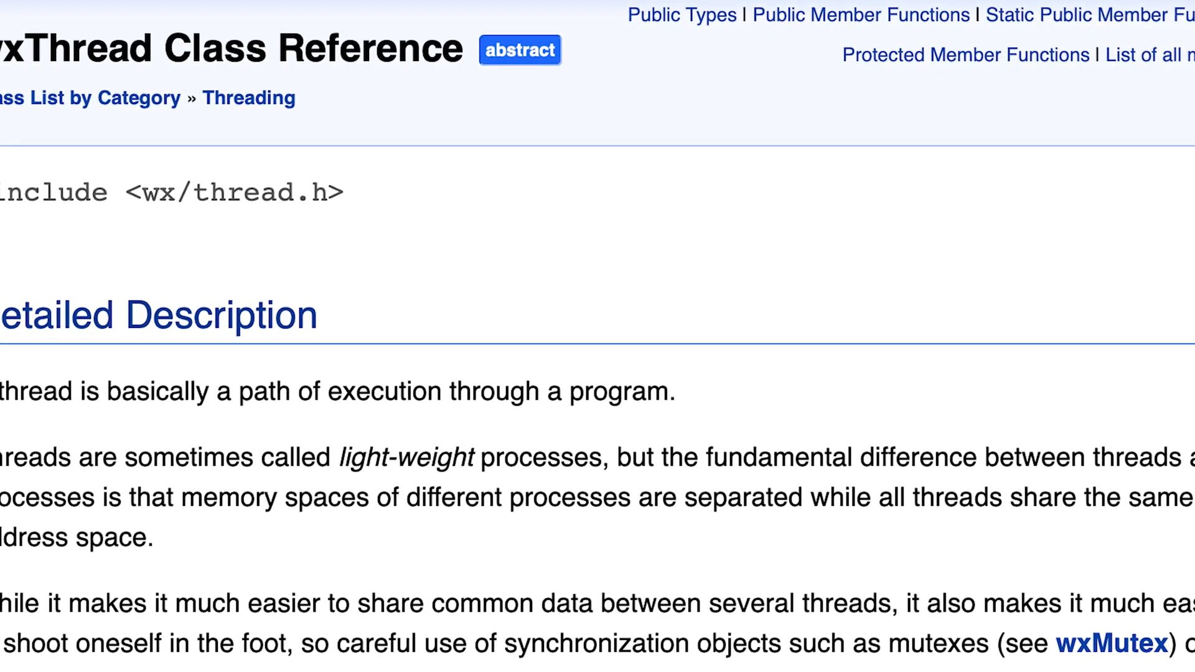
scroll("down", 3)
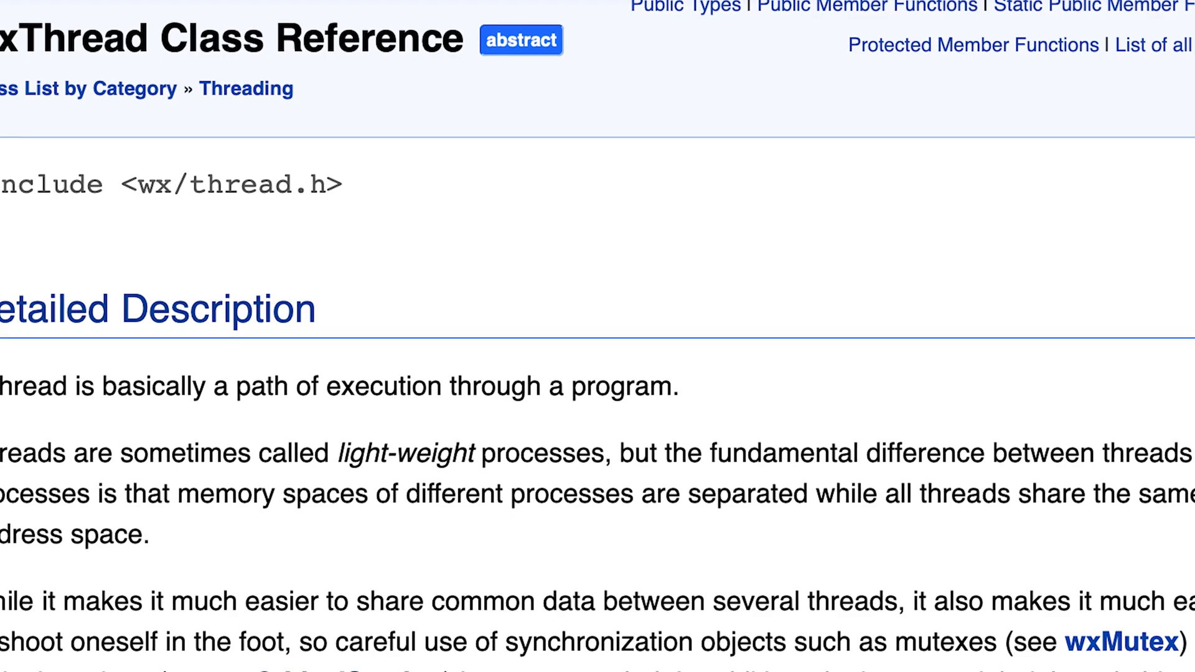
scroll("down", 3)
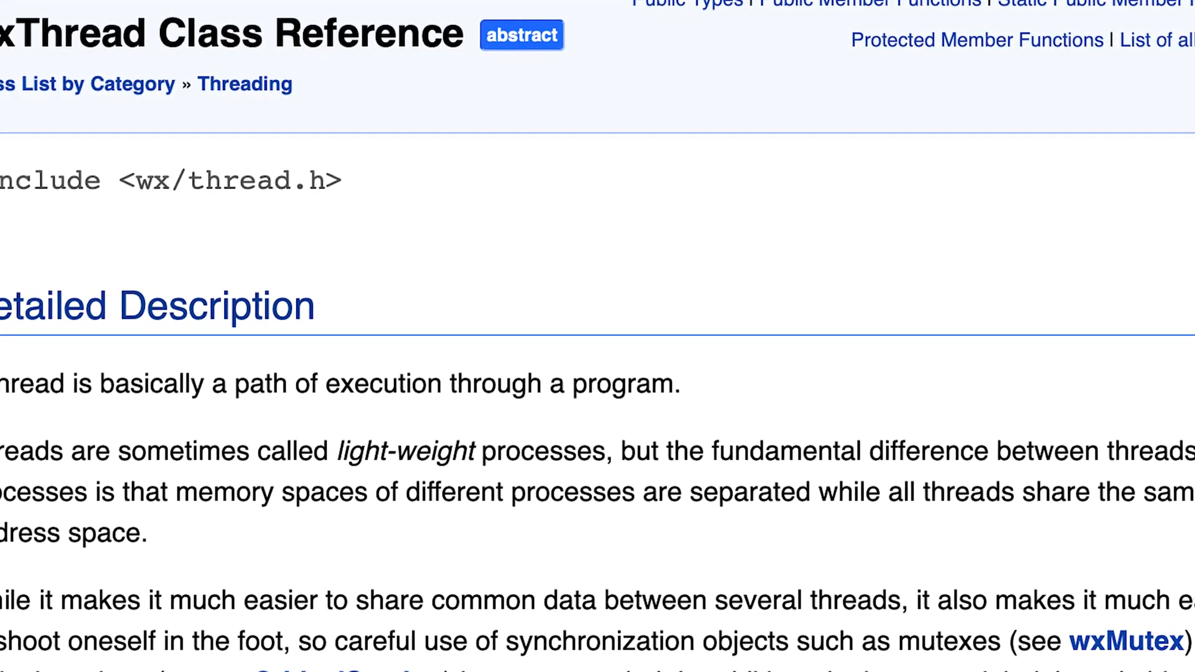
scroll("up", 3)
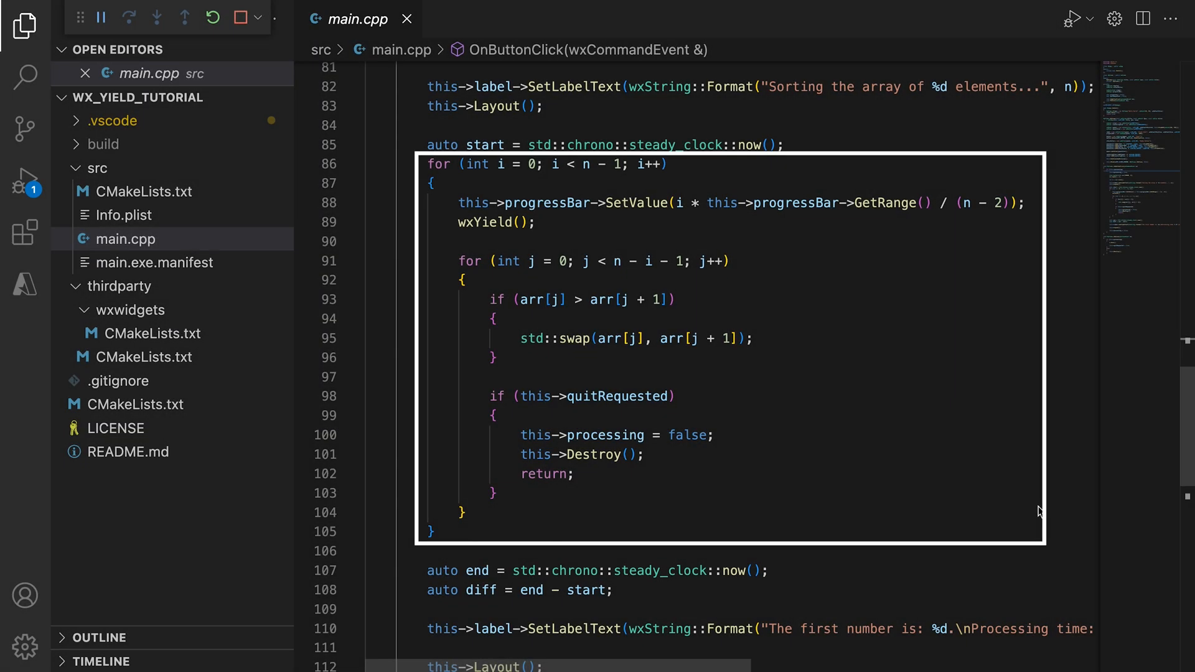
Step: Run the wxYield build and sort the 50000-element array once (7047.74 ms)
scroll("up", 3)
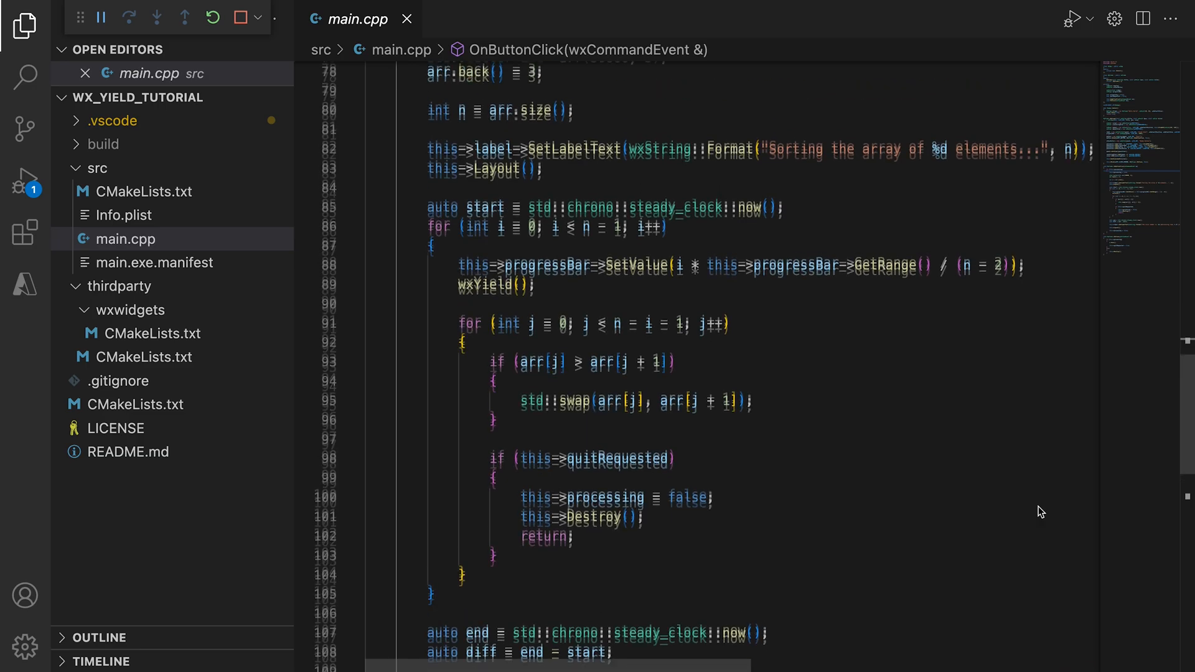
scroll("up", 3)
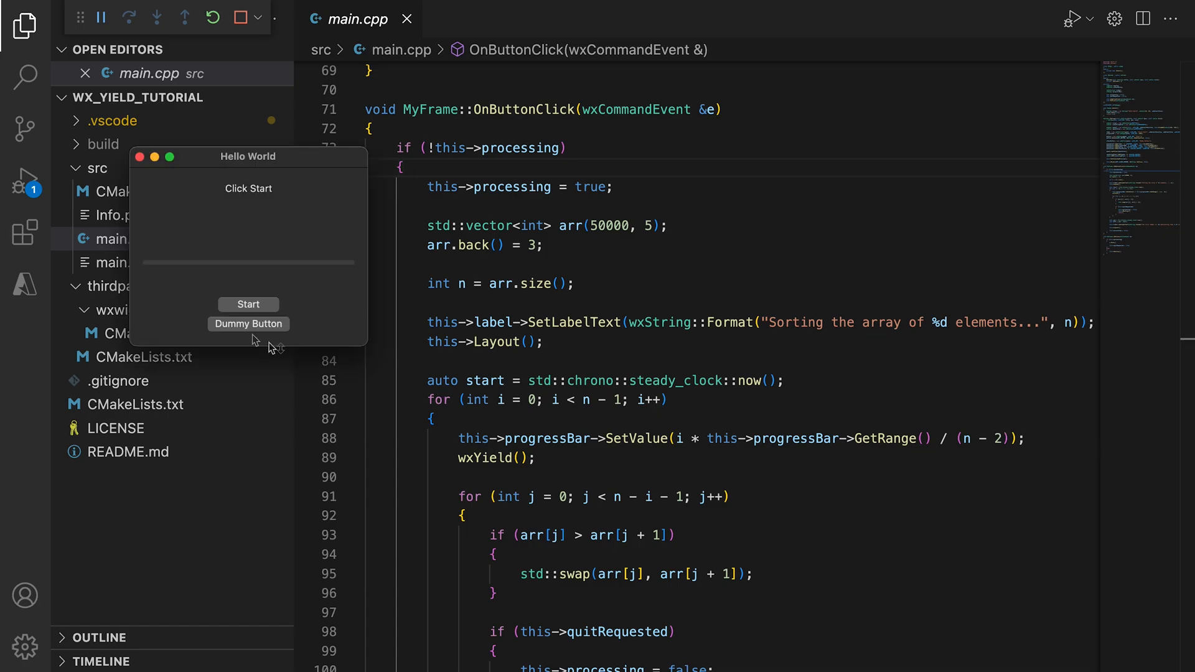
left_click(247, 304)
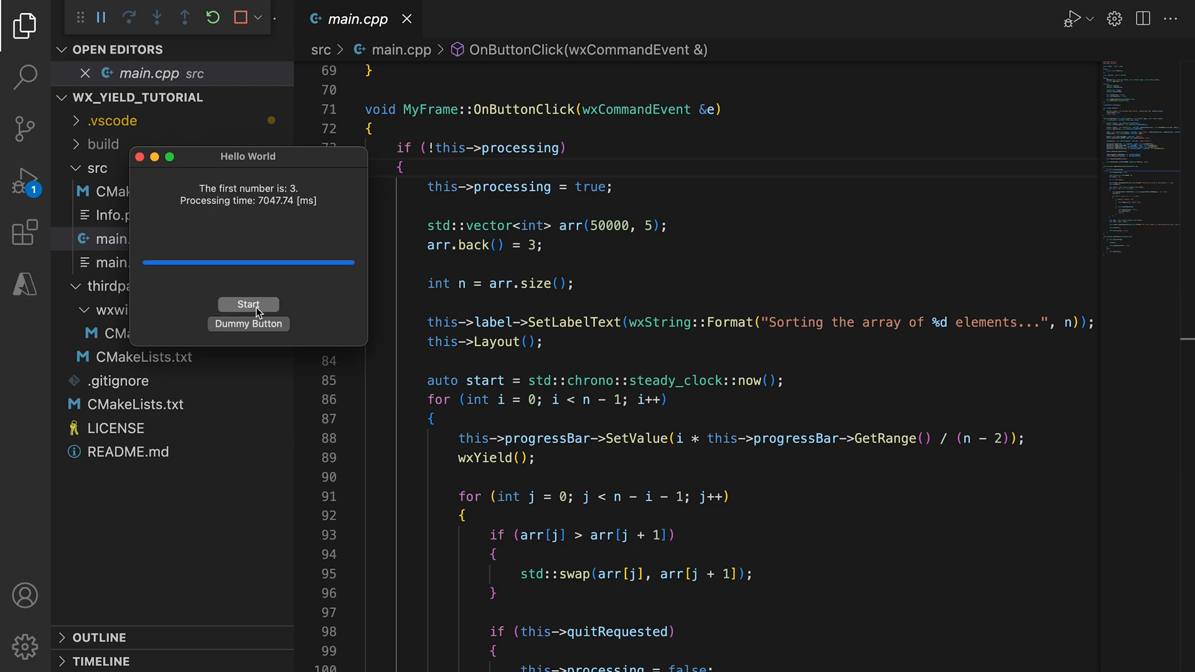
Step: Start a second sort and close the app window while it is still sorting
left_click(248, 303)
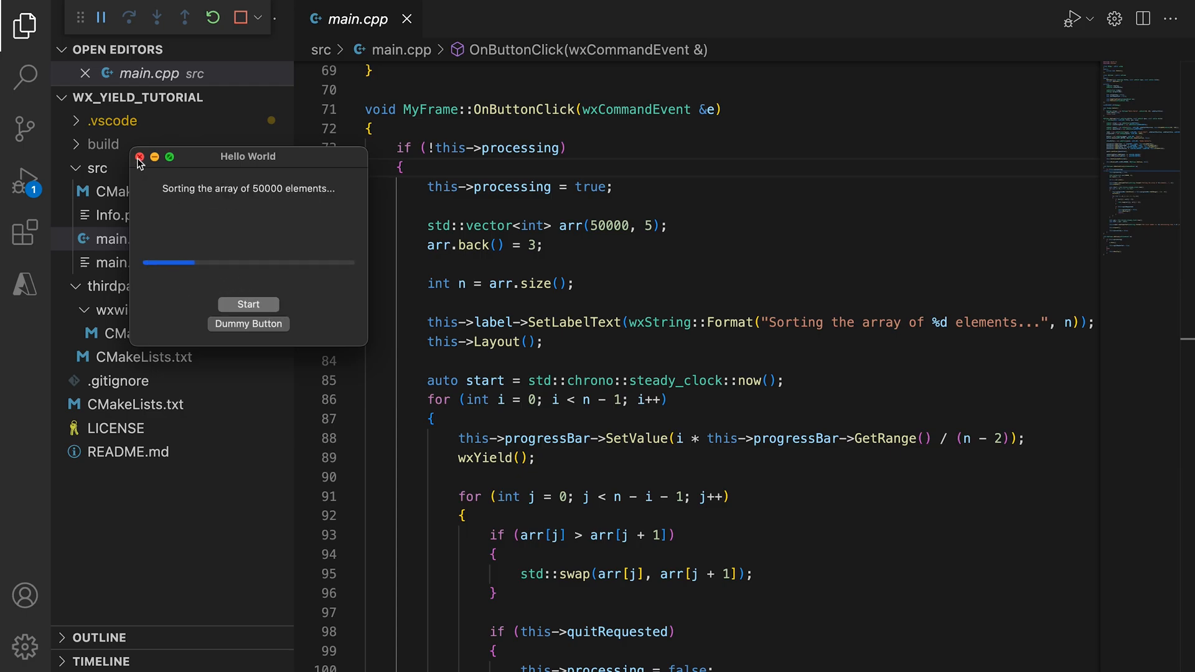
left_click(139, 157)
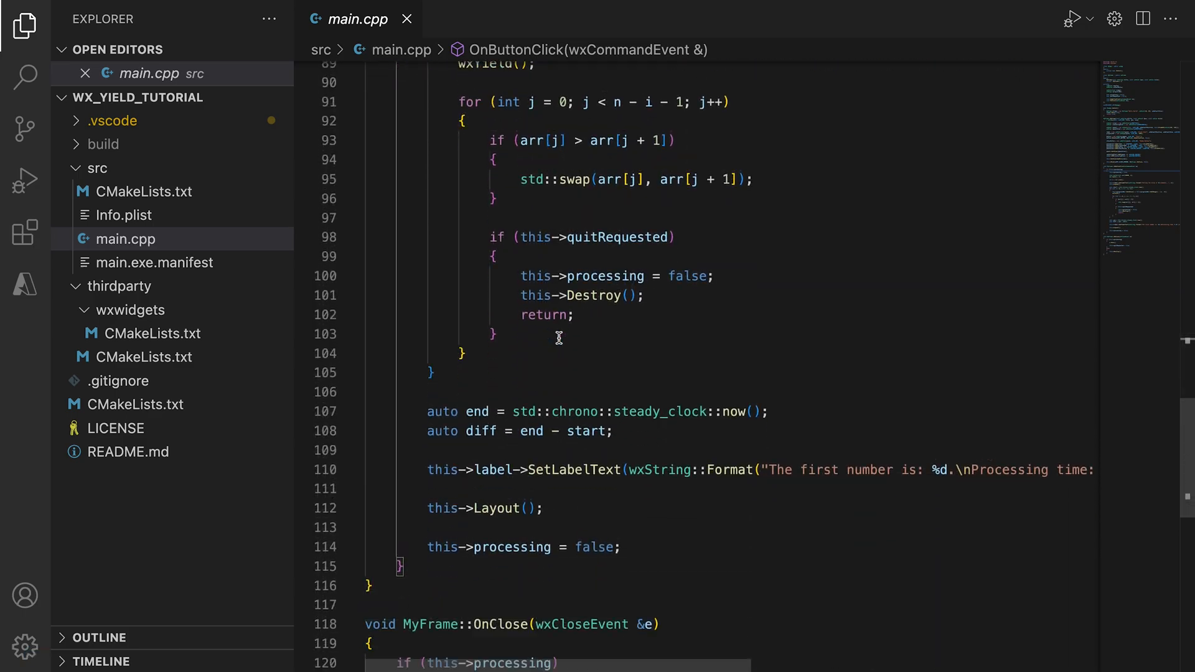
scroll("down", 3)
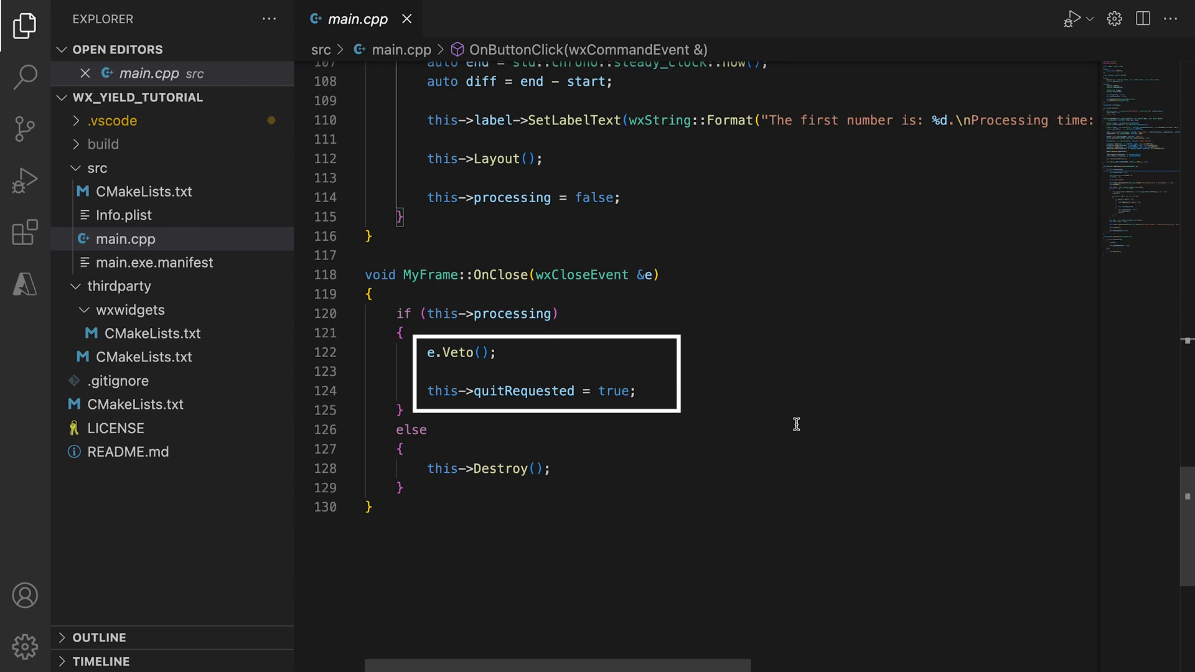
scroll("up", 3)
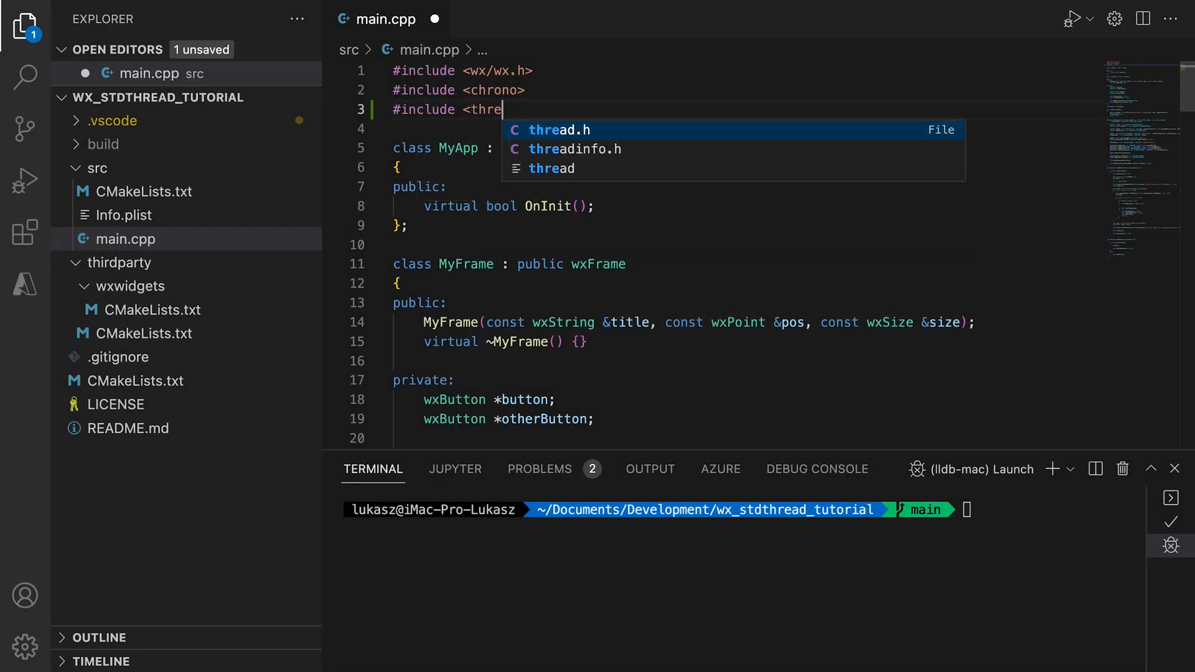
Step: Wrap OnButtonClick's sorting code in a lambda 'const auto f = [this]() {'
scroll("down", 3)
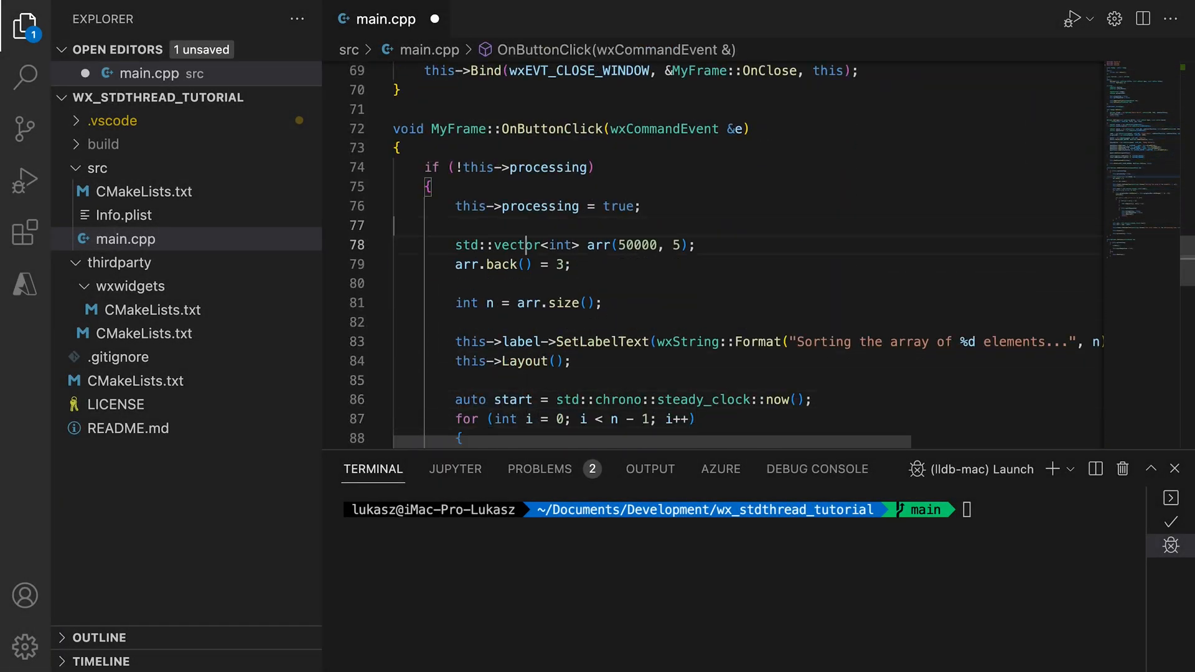
type("std::cout << \"1. Current thread \"<< std::this_thread::get_id() <<std::endl;")
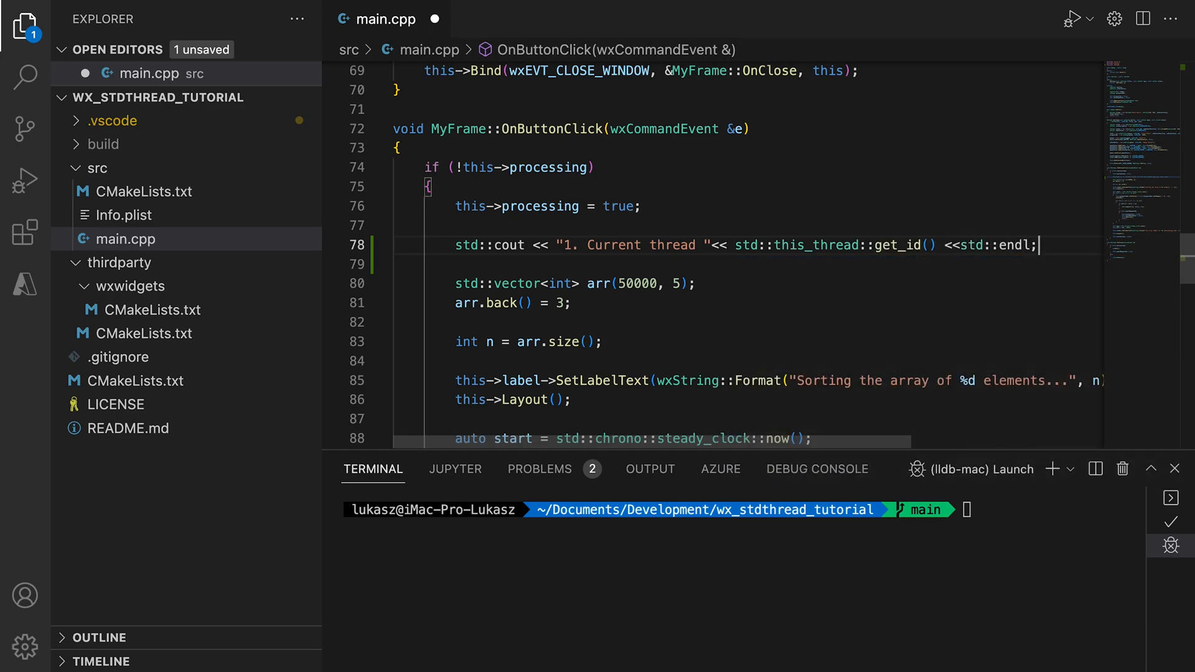
type("const auto")
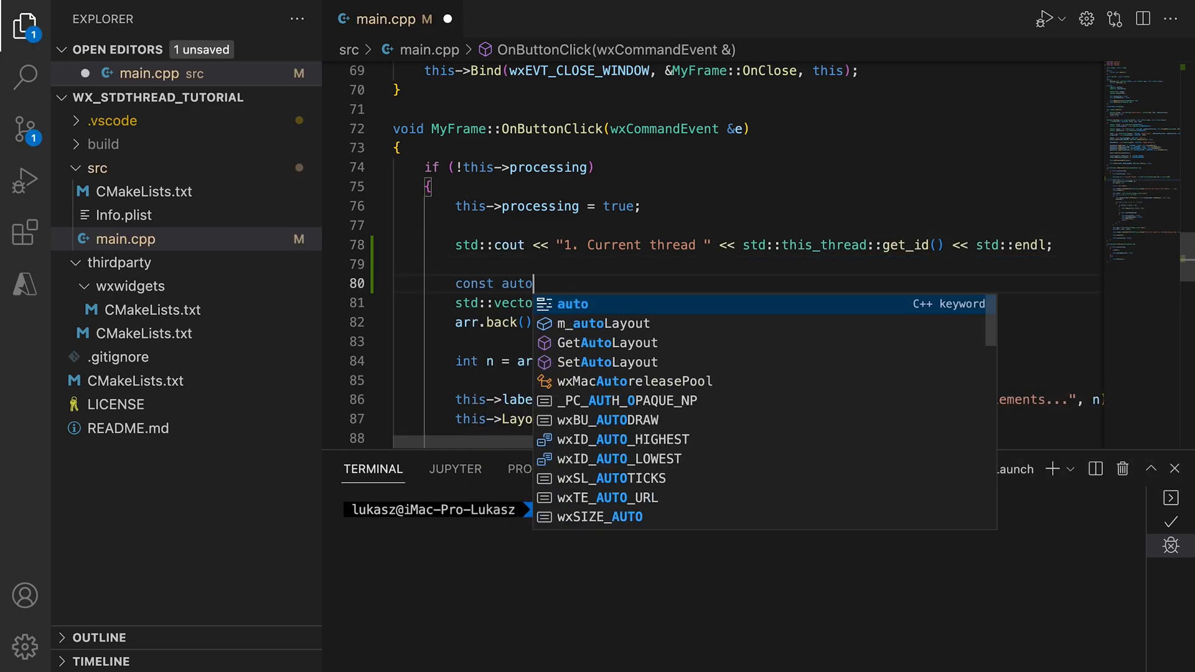
type("f = [this]")
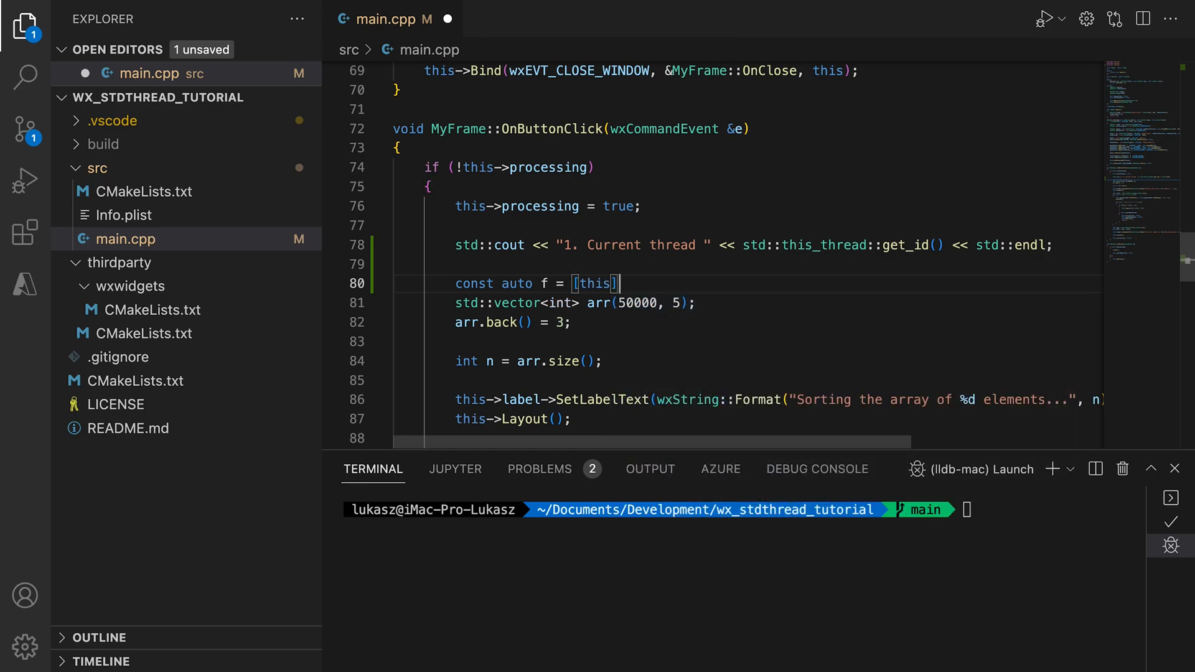
type("() {")
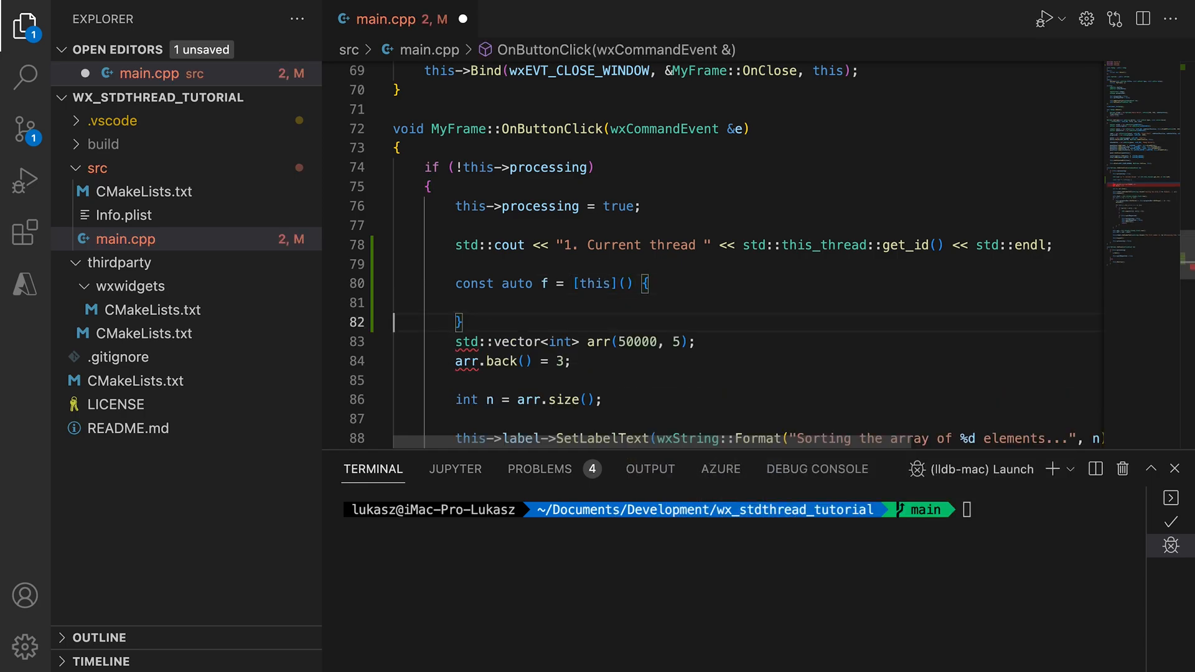
Step: Add a "2. Current thread" cout printing std::this_thread::get_id() inside the lambda
scroll("down", 3)
type("};")
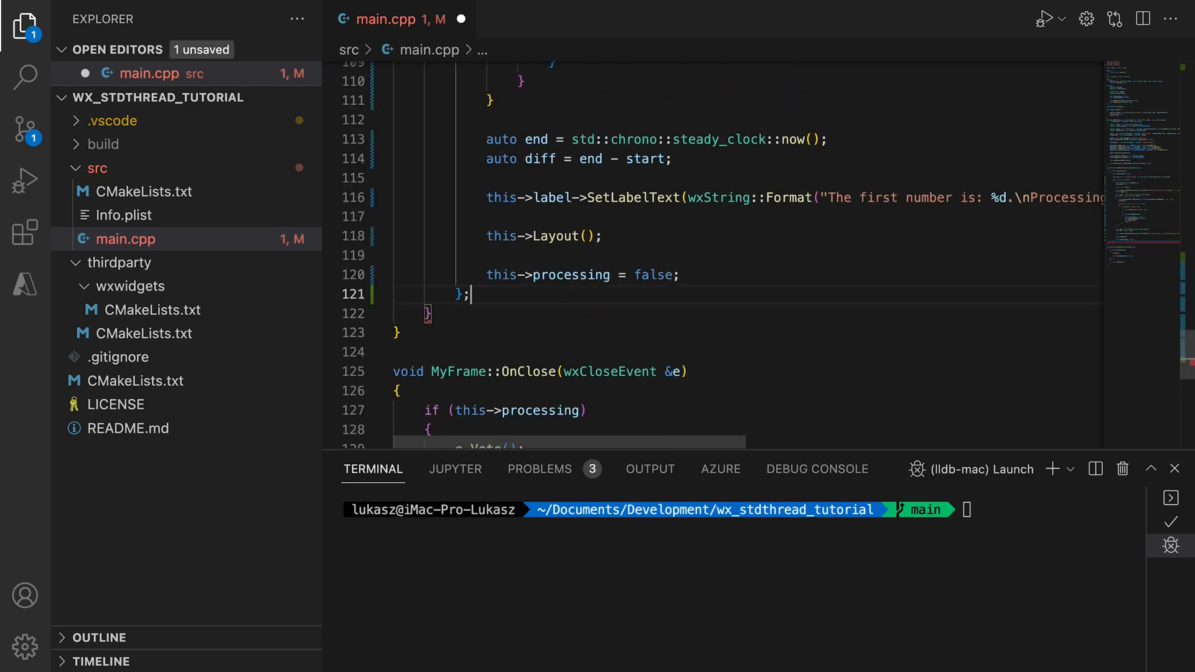
scroll("up", 3)
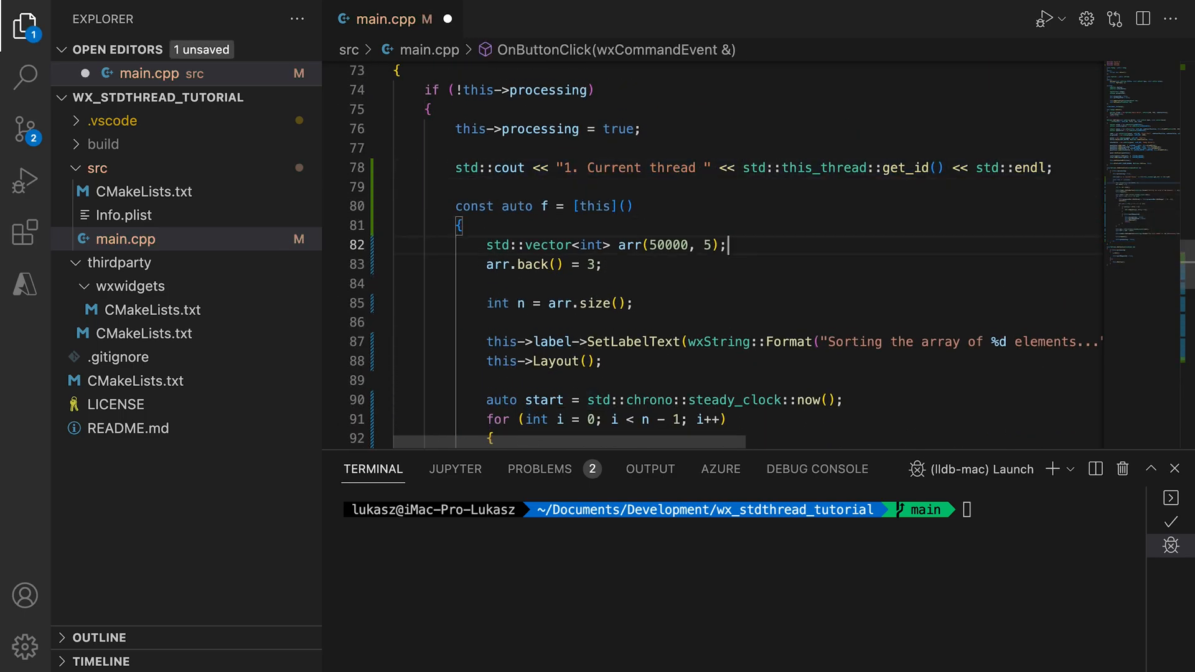
type("std::cout << \"2. Current thread \" << std::this_thread::get_id() << std::endl;")
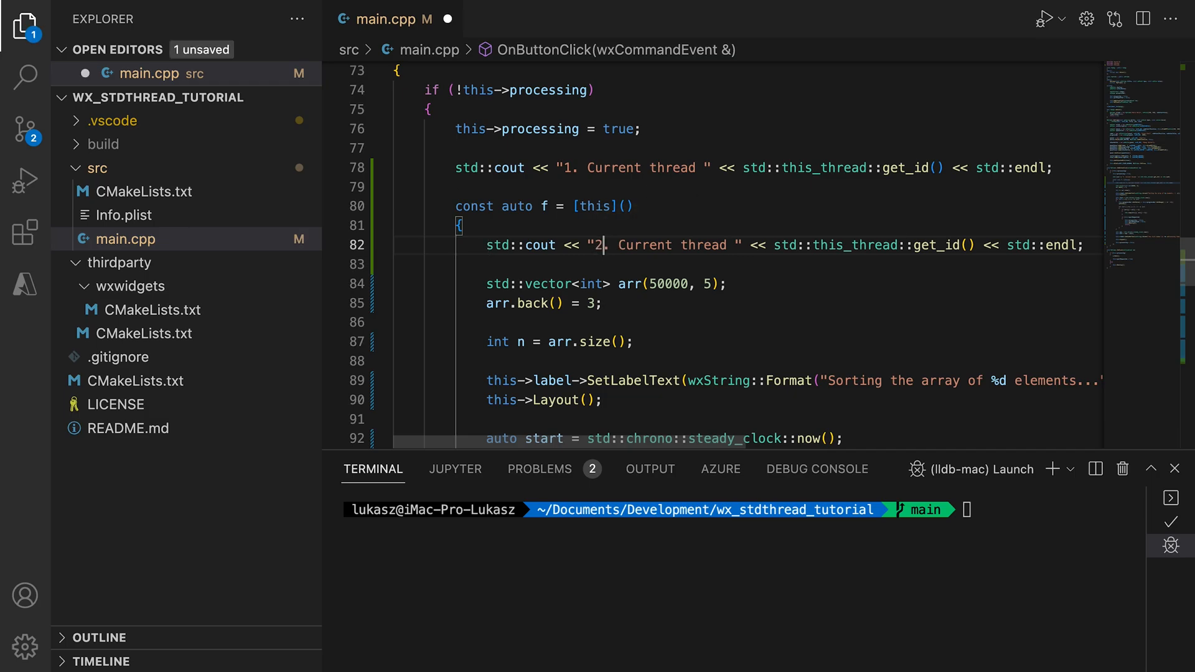
Step: Launch the lambda on std::thread bck{f} and detach it
scroll("down", 3)
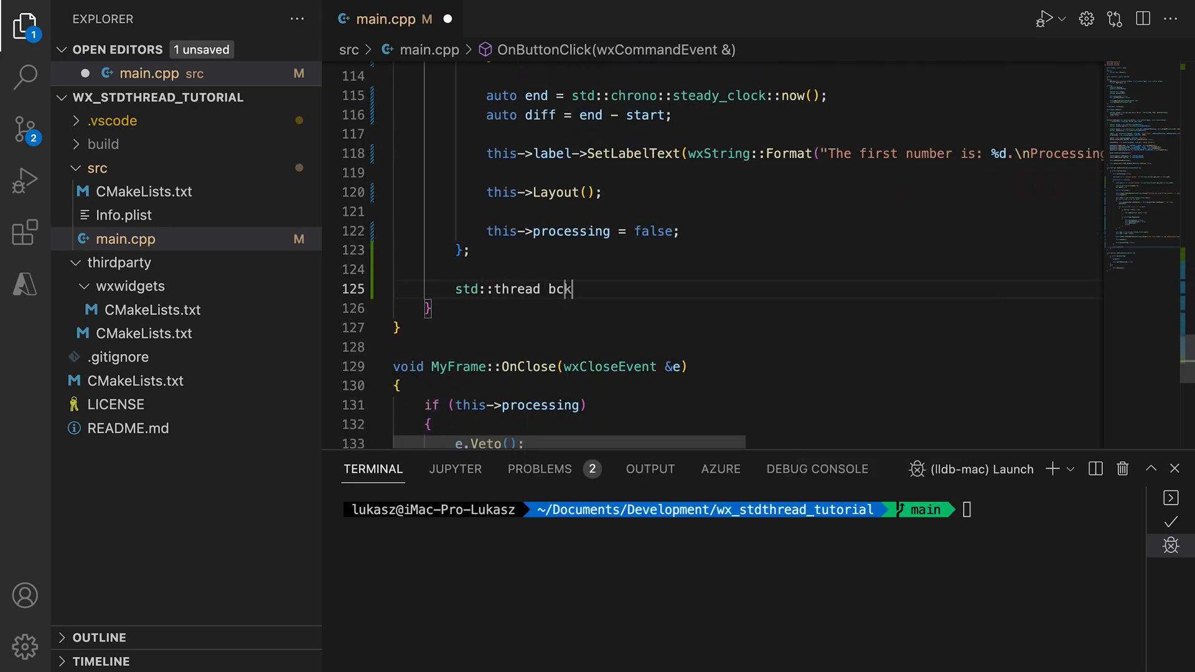
type("{f};")
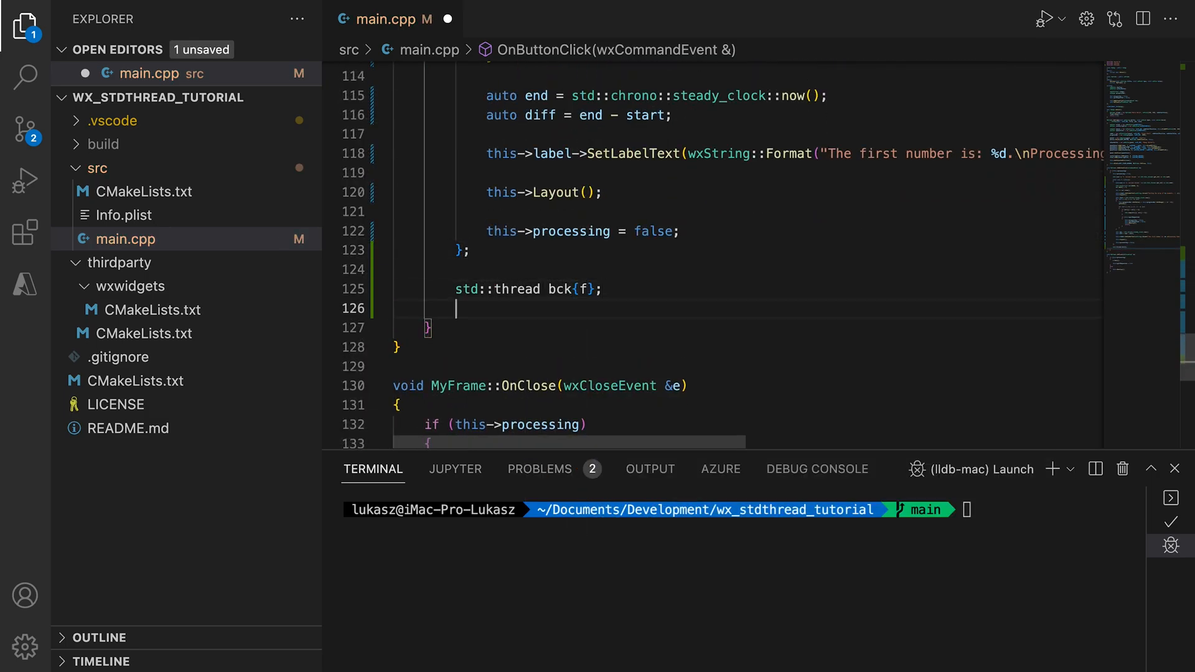
type("bck.detach();")
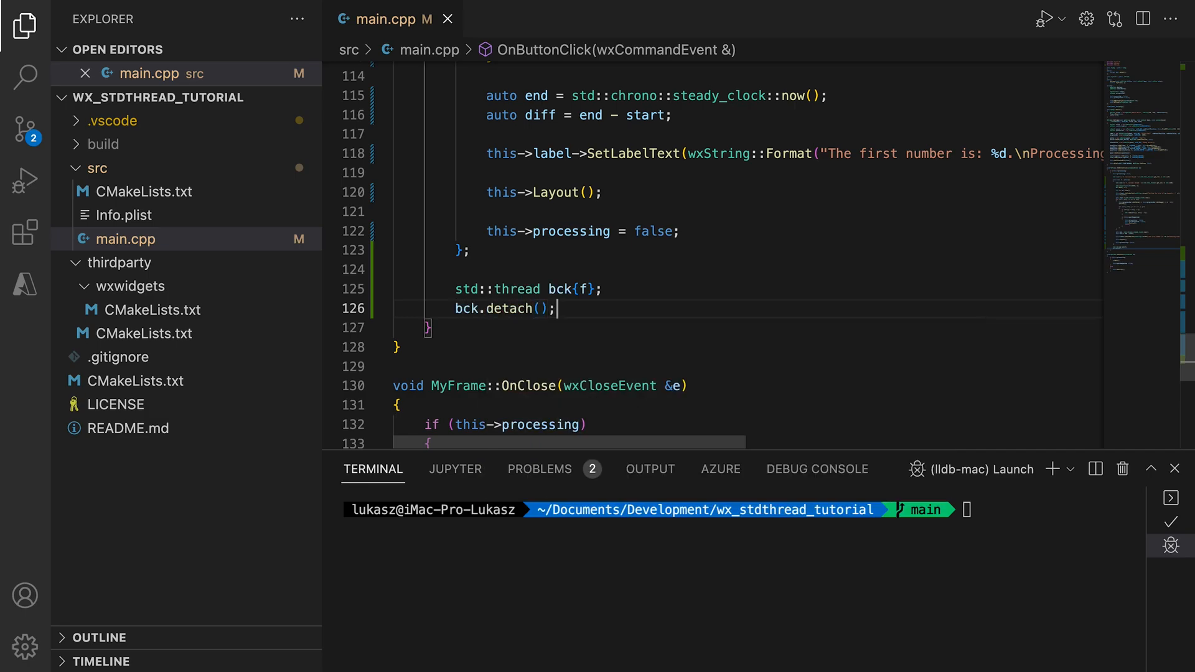
mouse_move(515, 252)
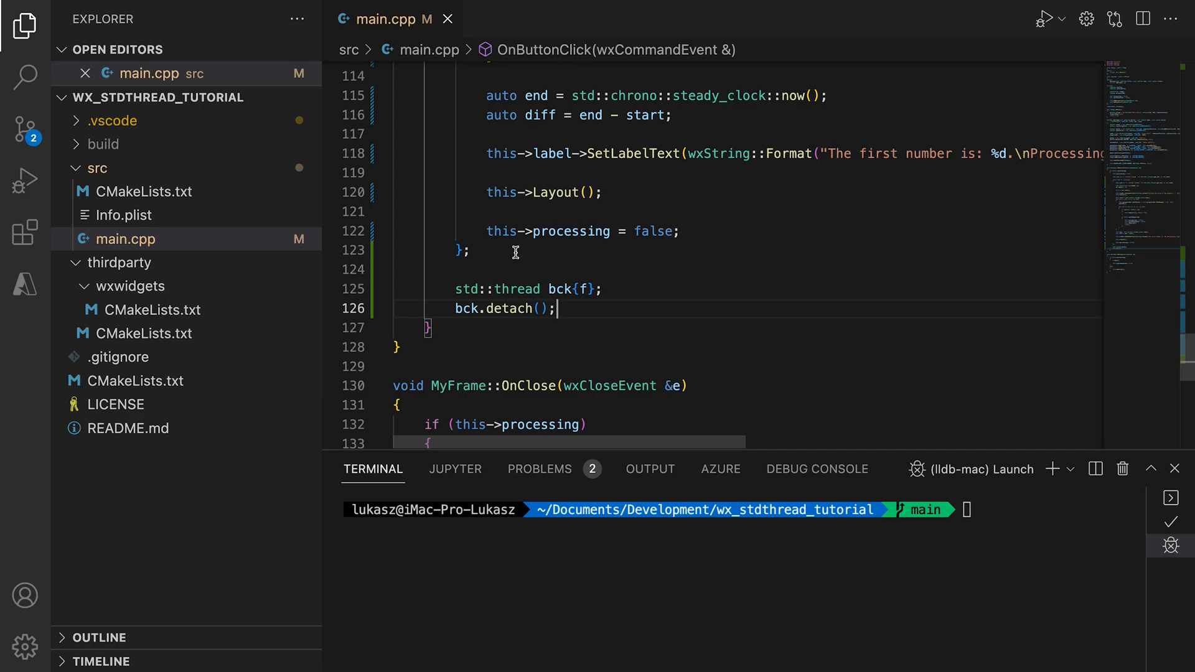
mouse_move(650, 277)
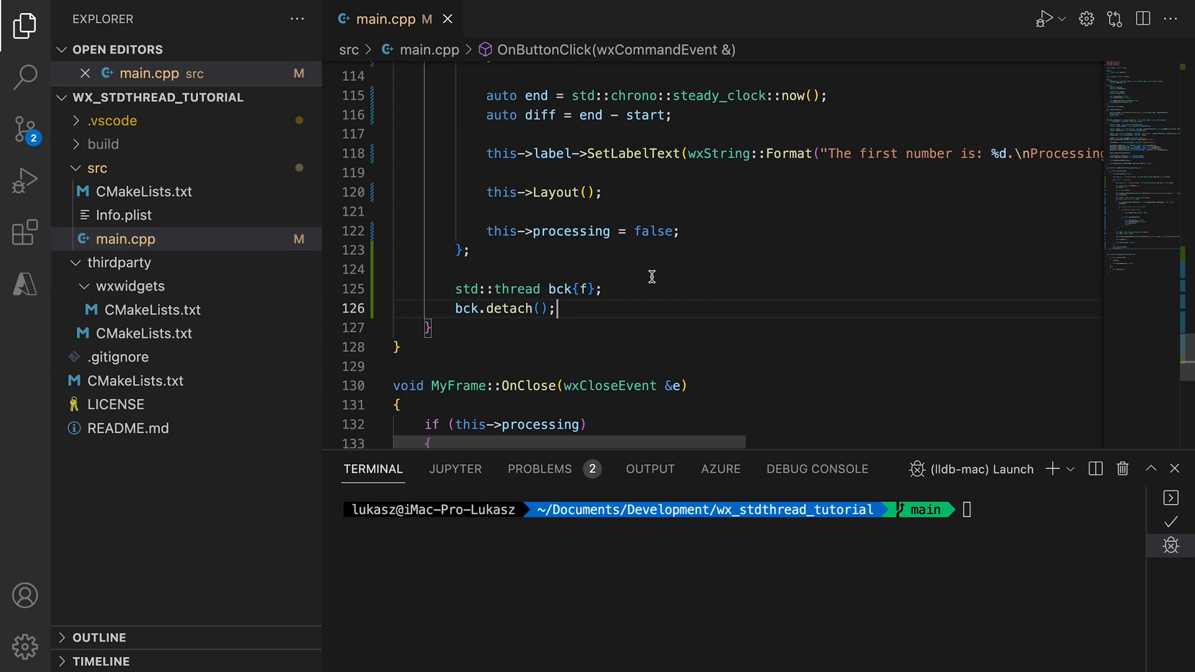
scroll("up", 3)
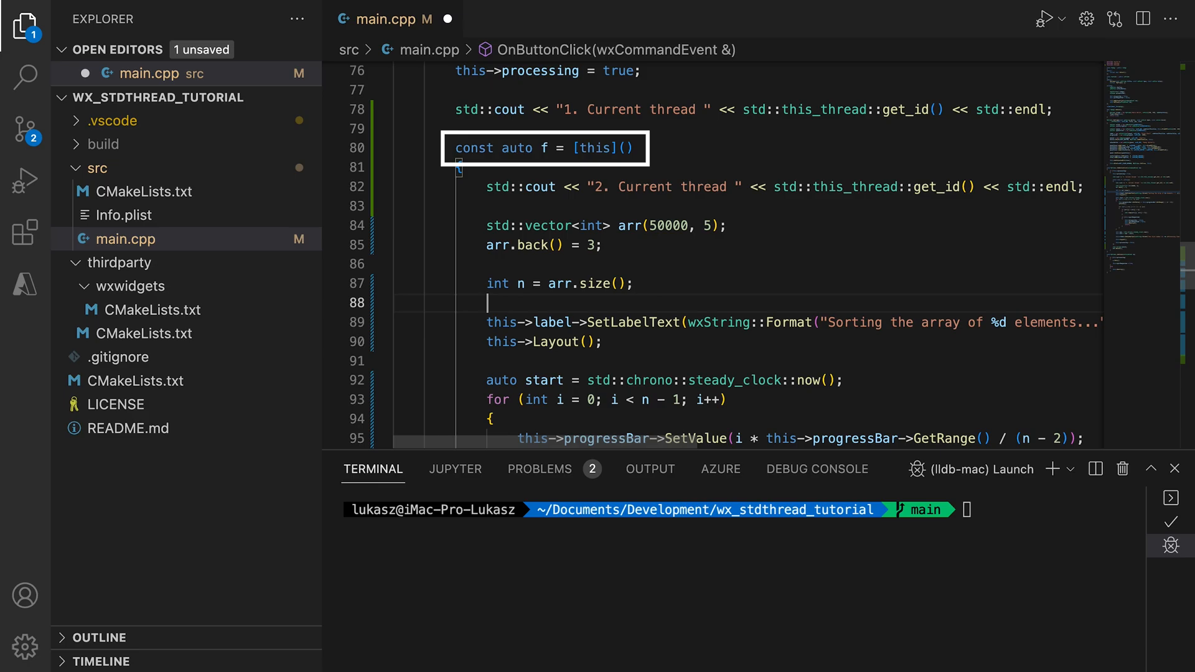
Step: Wrap the label/Layout and progress-bar updates in wxGetApp().CallAfter lambdas capturing this, n, i
type("wxGetApp().CallAfter([this, n](")
type("});")
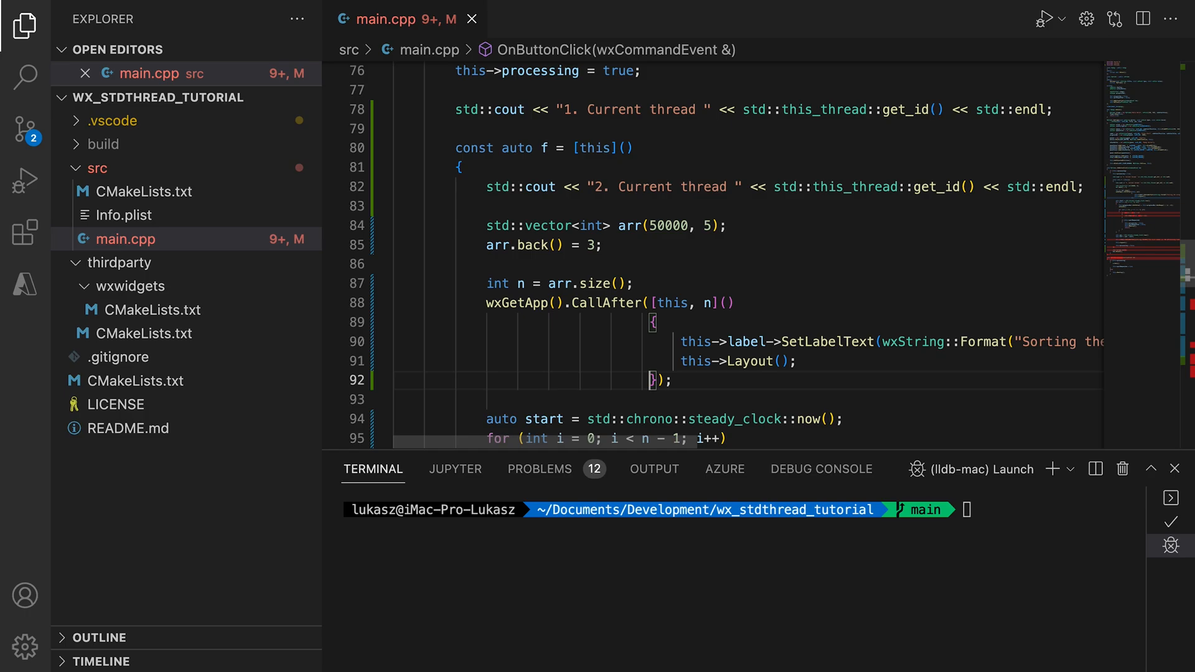
scroll("down", 3)
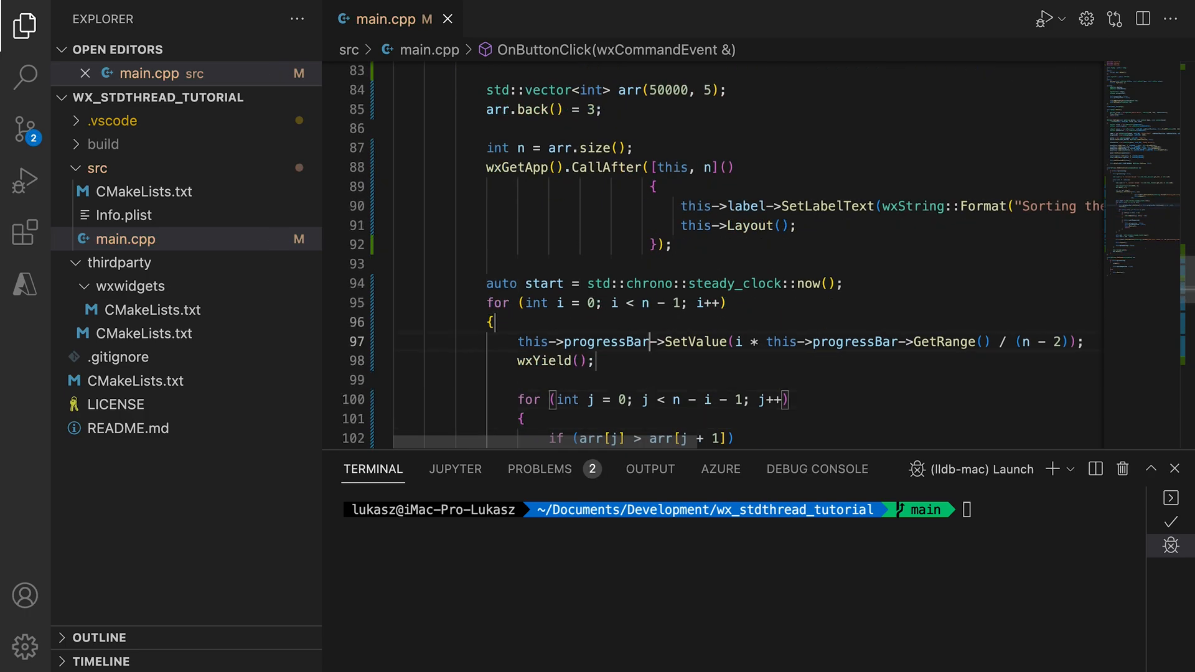
type("wxGetApp")
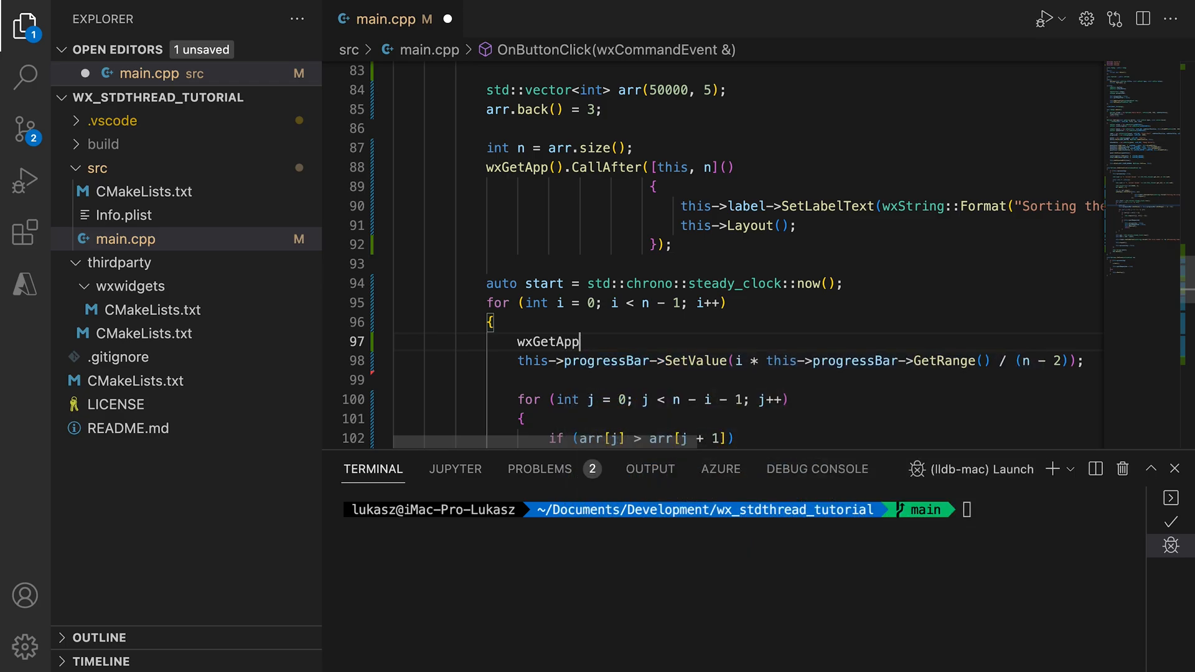
type("().CallAfter([this, n, i](")
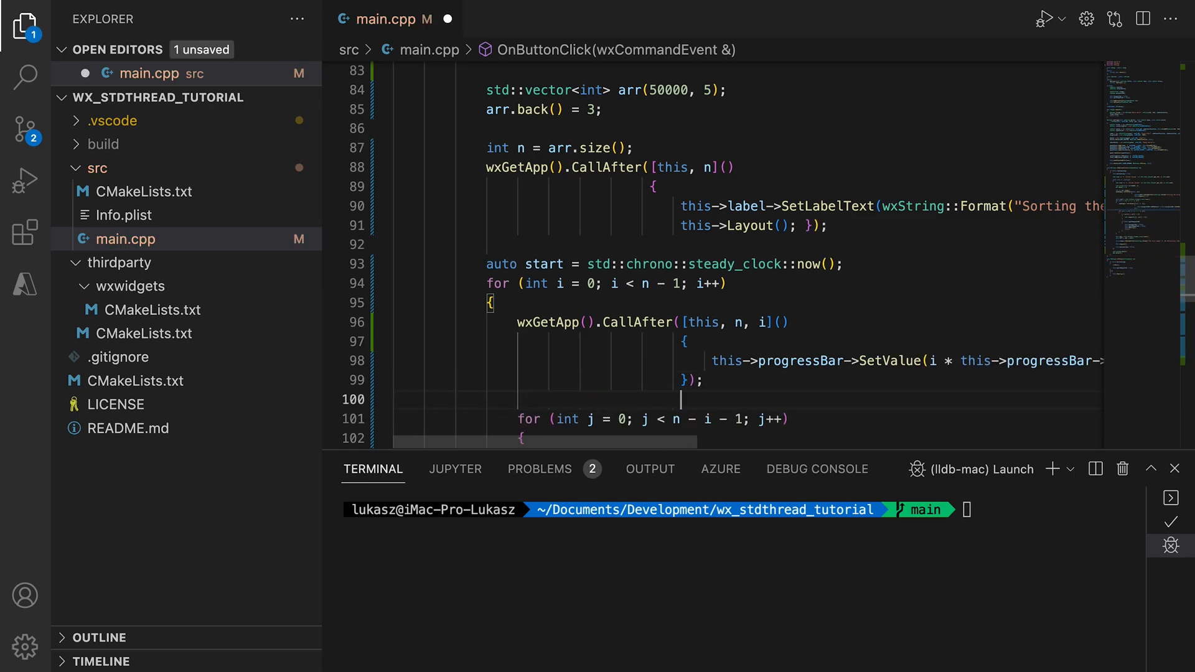
Step: Capture frontValue = arr.front() and wrap the final label update in CallAfter([this, diff, frontValue])
scroll("down", 3)
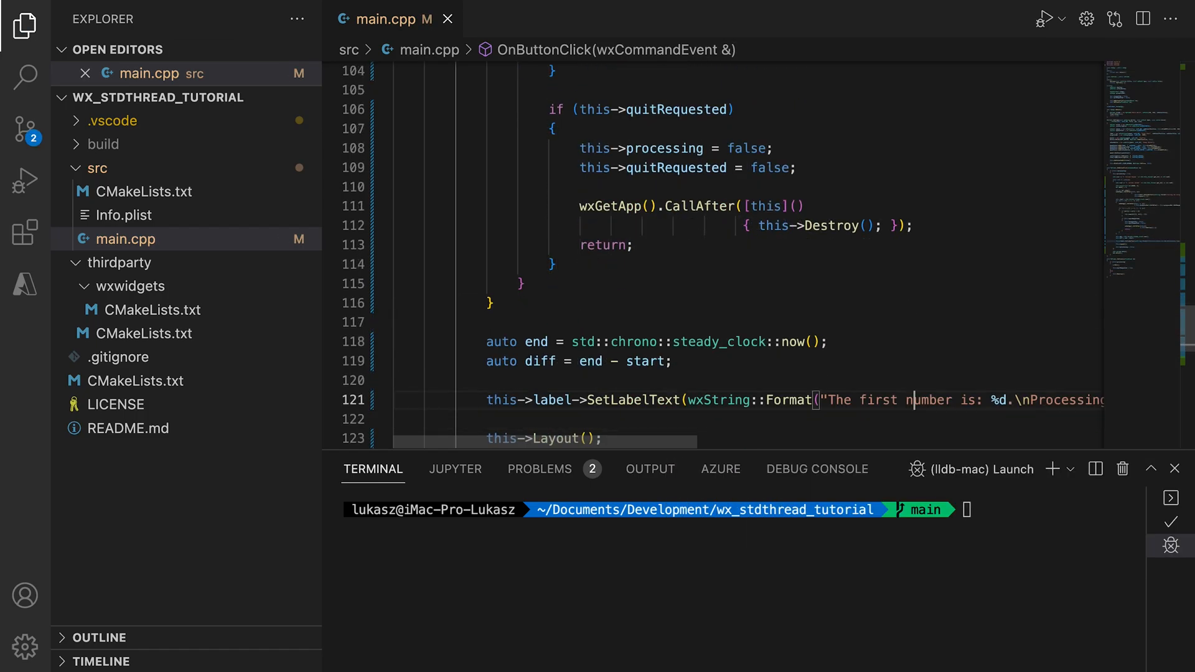
type("auto frontValue = arr.front();")
left_click(718, 418)
type("wxGetApp().CallAfter")
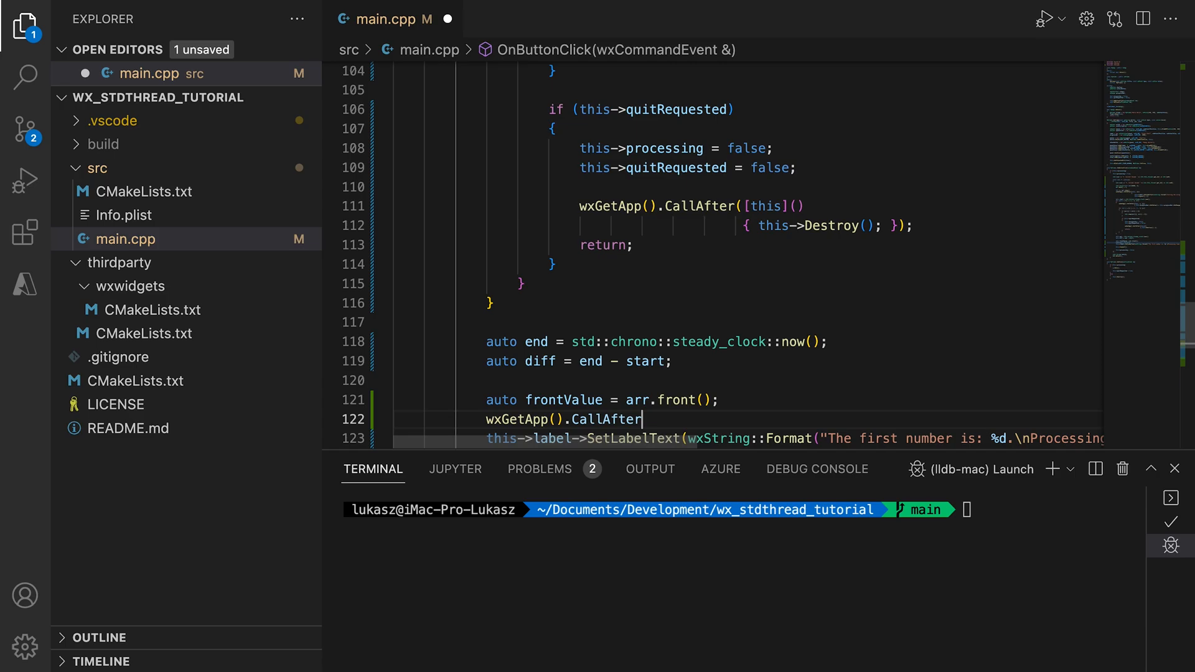
type("([this, diff, frontValue])")
type("})")
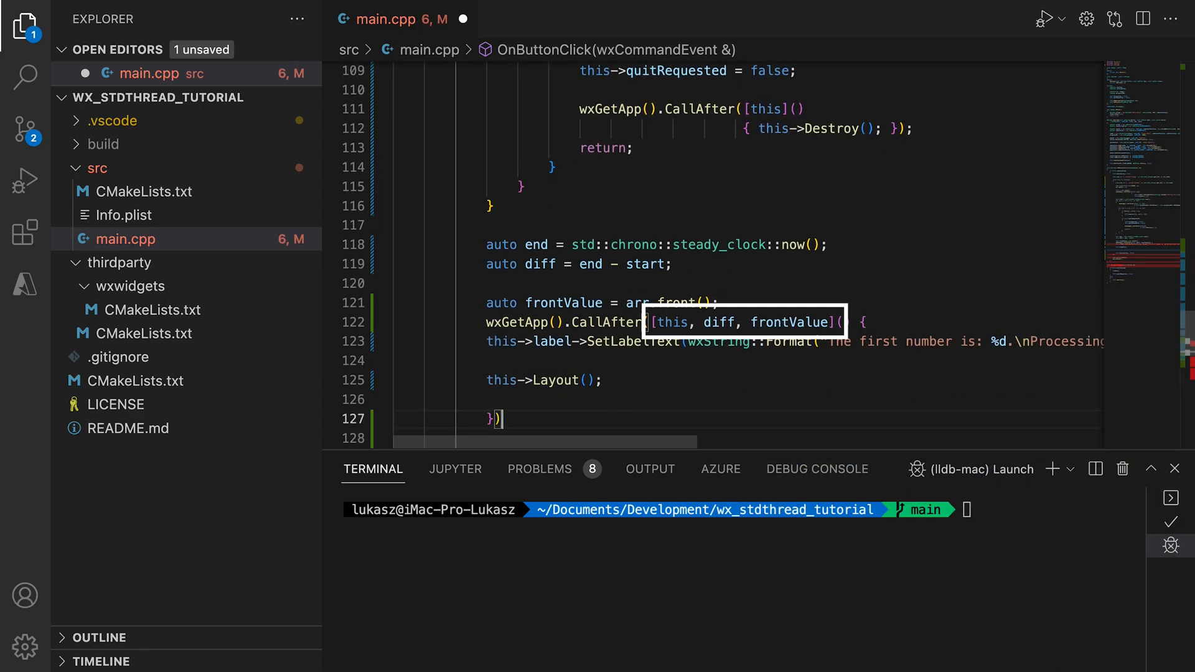
type(";")
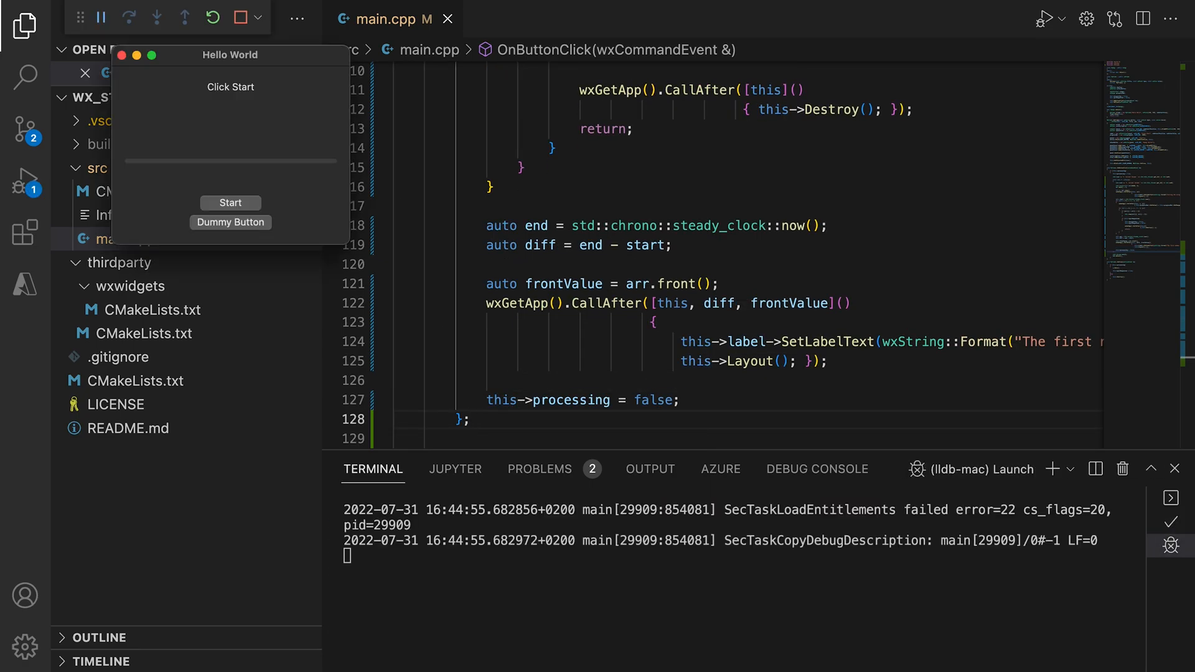
Step: Sort 50000 elements on a separate thread (5501.87 ms), start again, then close the app
left_click(230, 203)
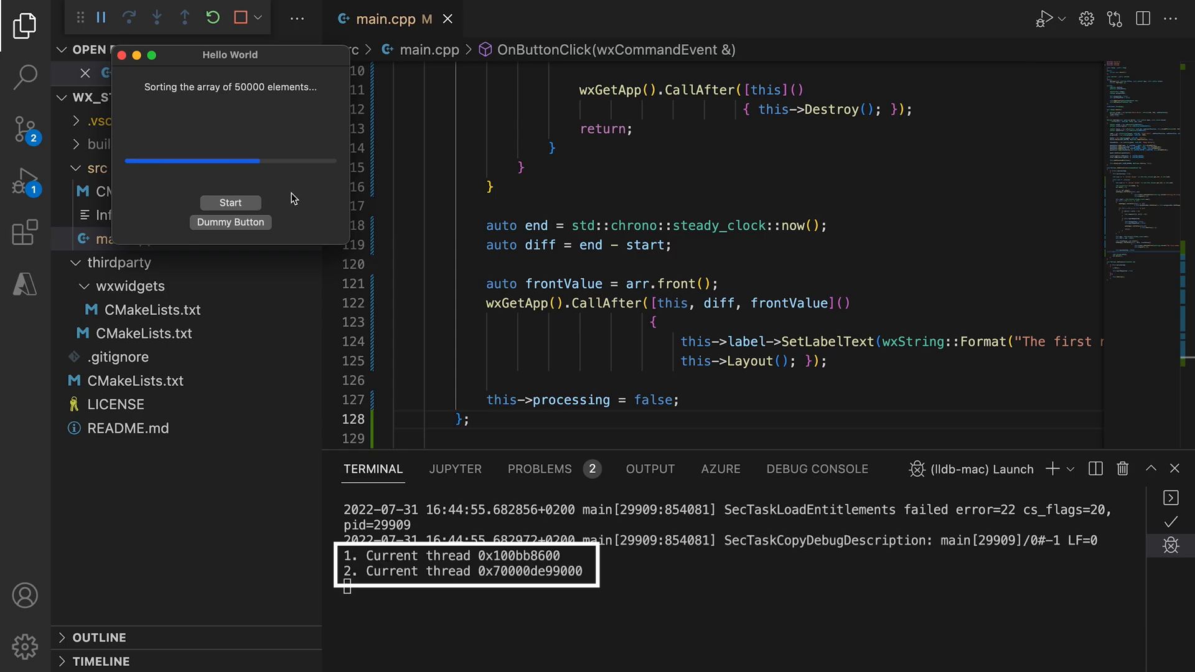
left_click(231, 203)
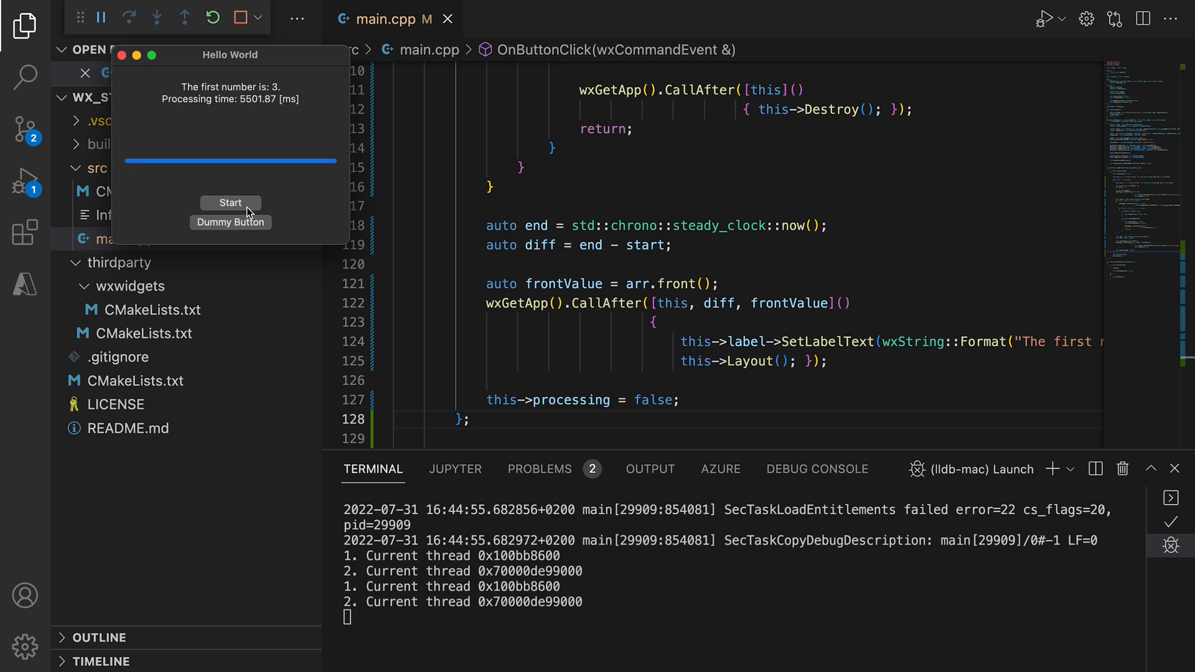
left_click(230, 203)
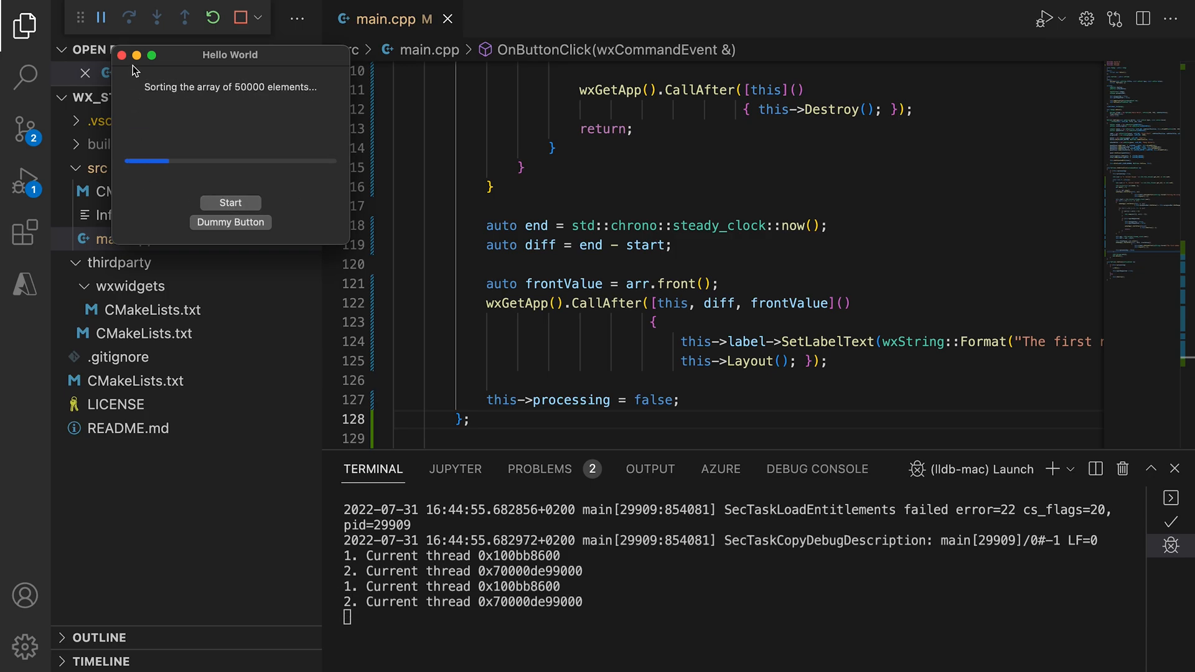
left_click(121, 54)
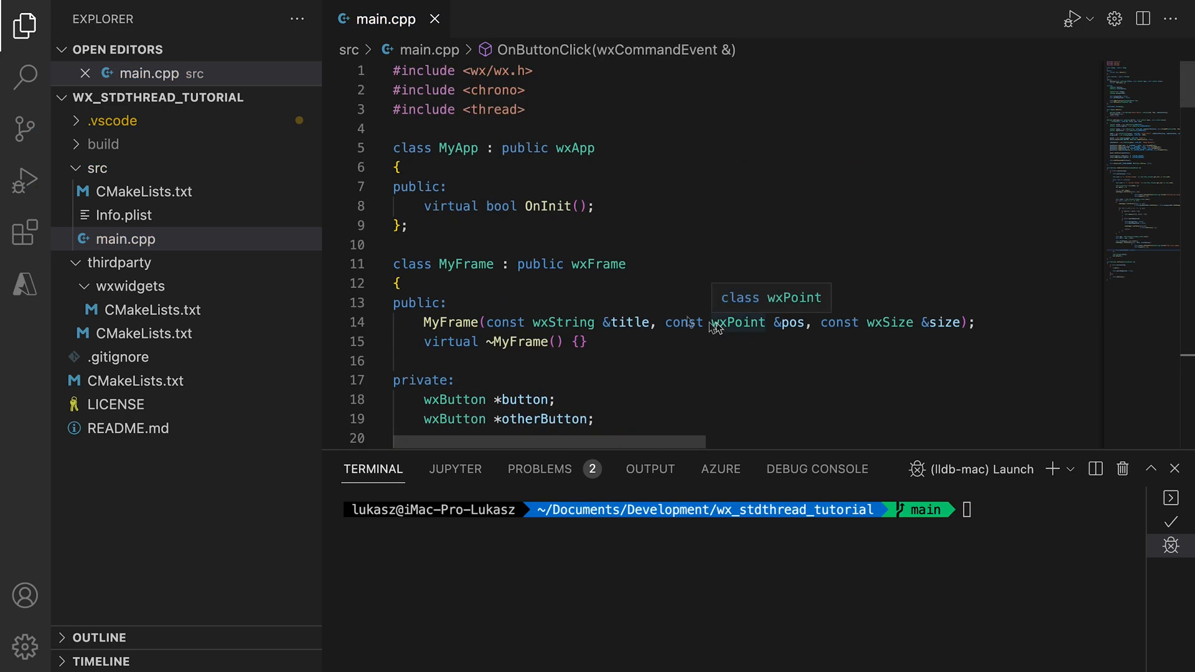
Step: Change processing and quitRequested to std::atomic<bool>{false} members of MyFrame
scroll("down", 3)
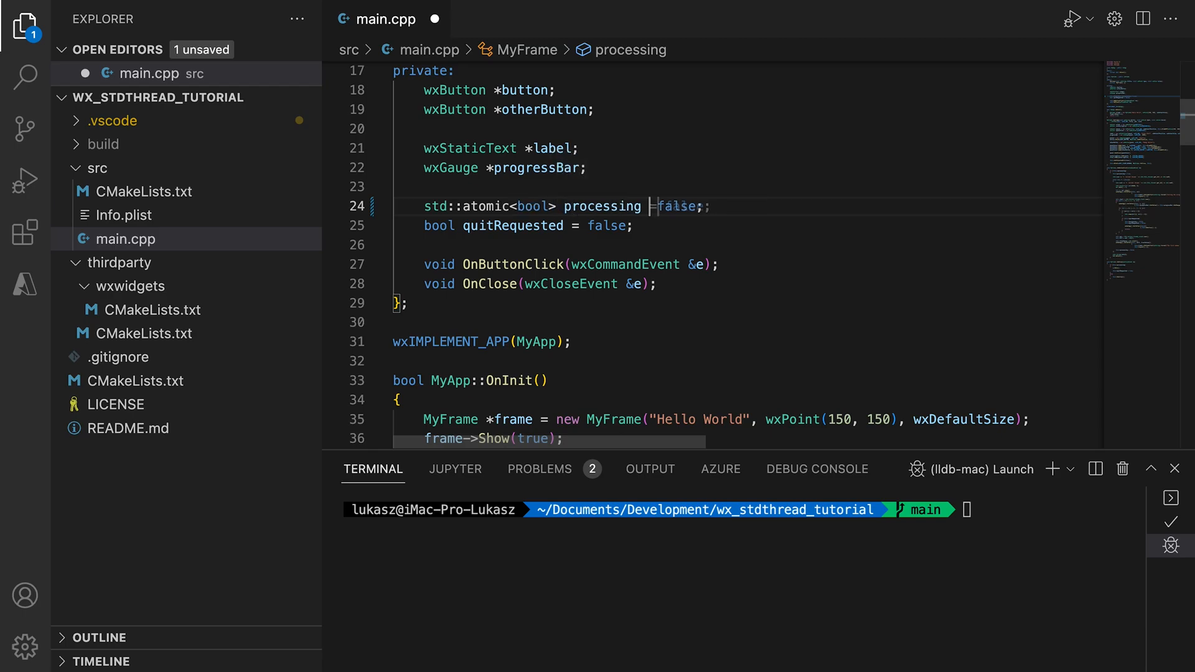
type("std::atomic<")
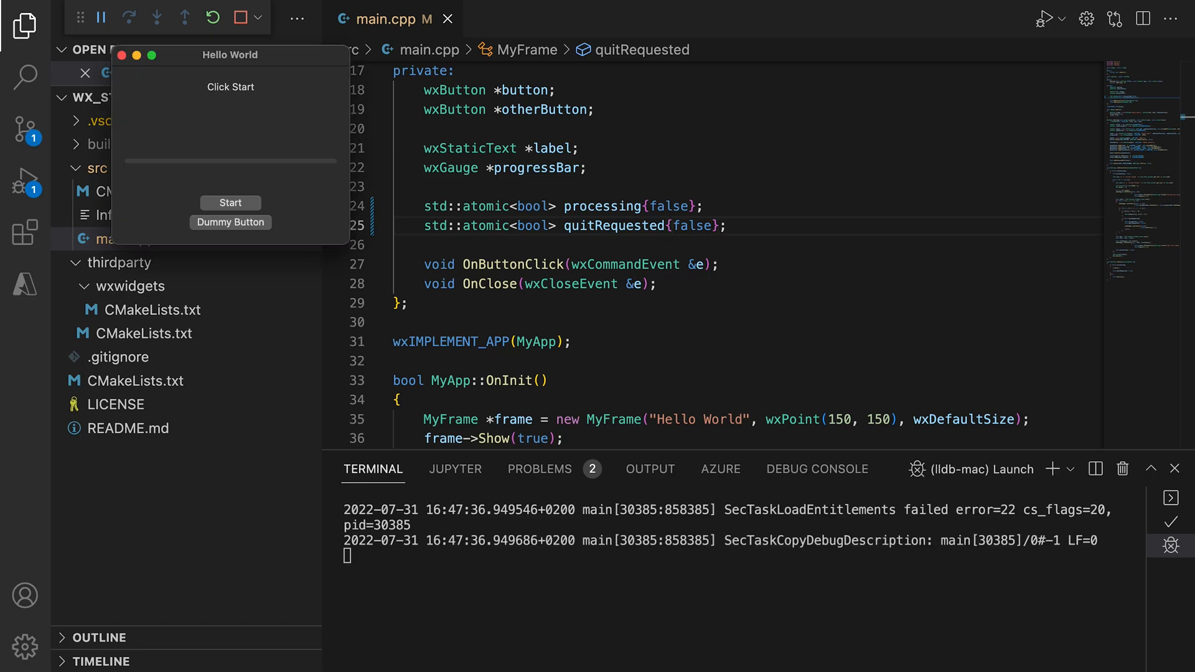
Step: Sort 50000 elements with atomic flags (12159.47 ms), stop the debug session, and start again
left_click(231, 203)
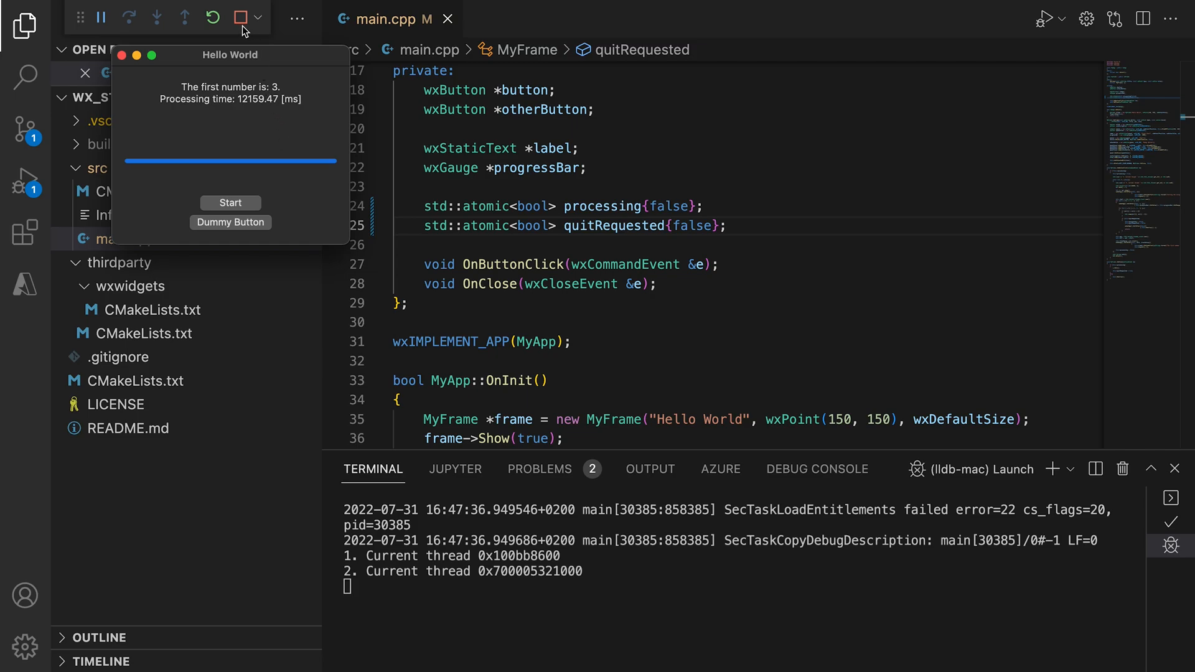
left_click(242, 16)
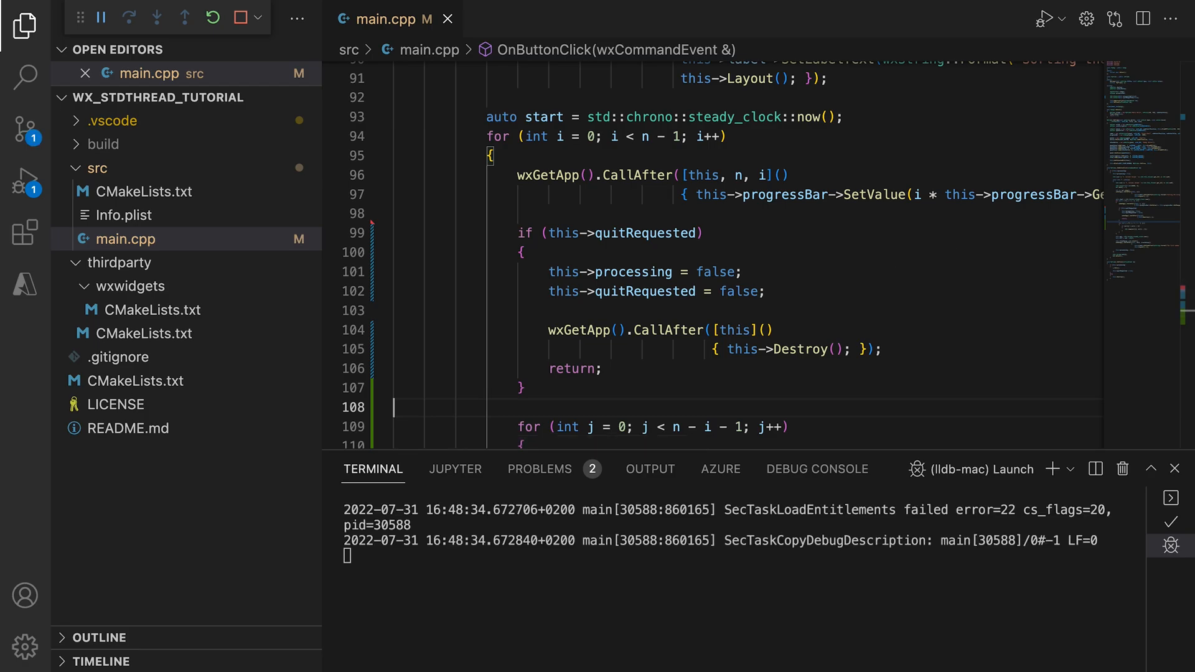
left_click(230, 203)
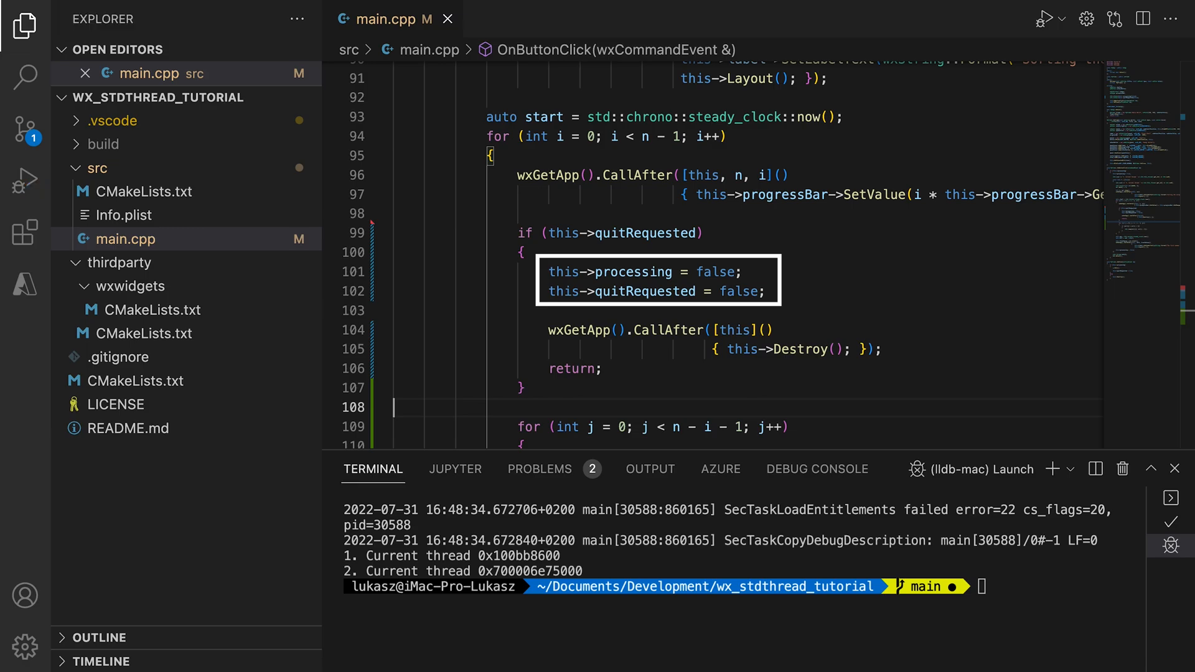
Step: Relaunch the app under the debugger and stop the debug session again
left_click(245, 16)
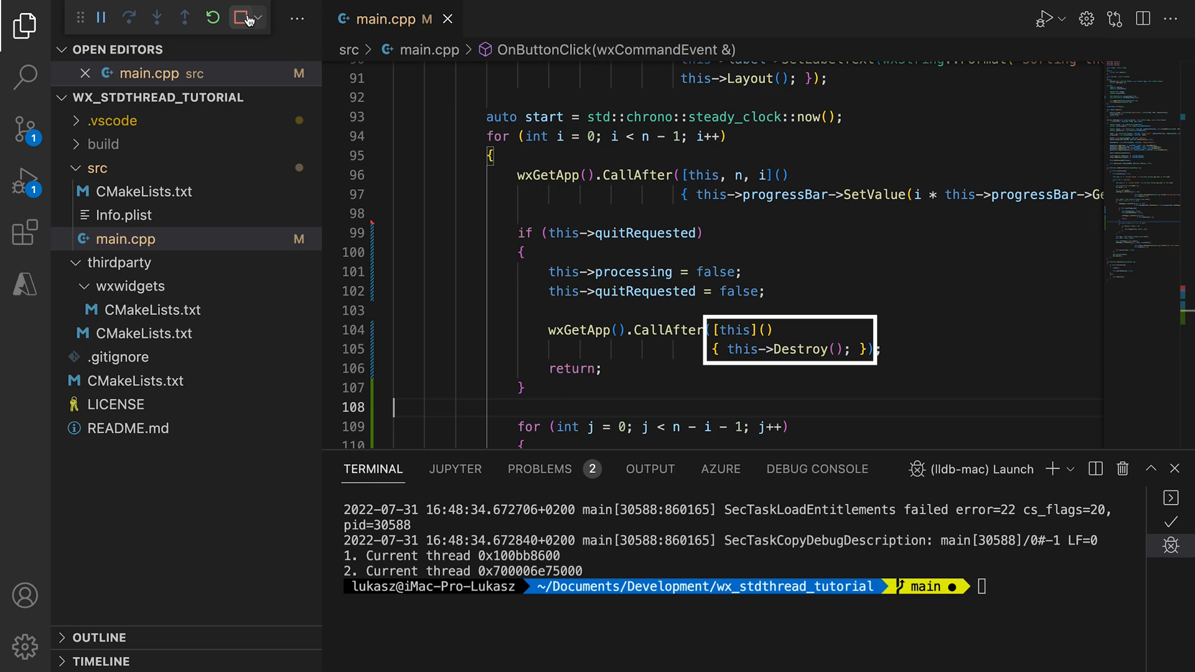
left_click(243, 17)
type("std::cout <<\"Click ")
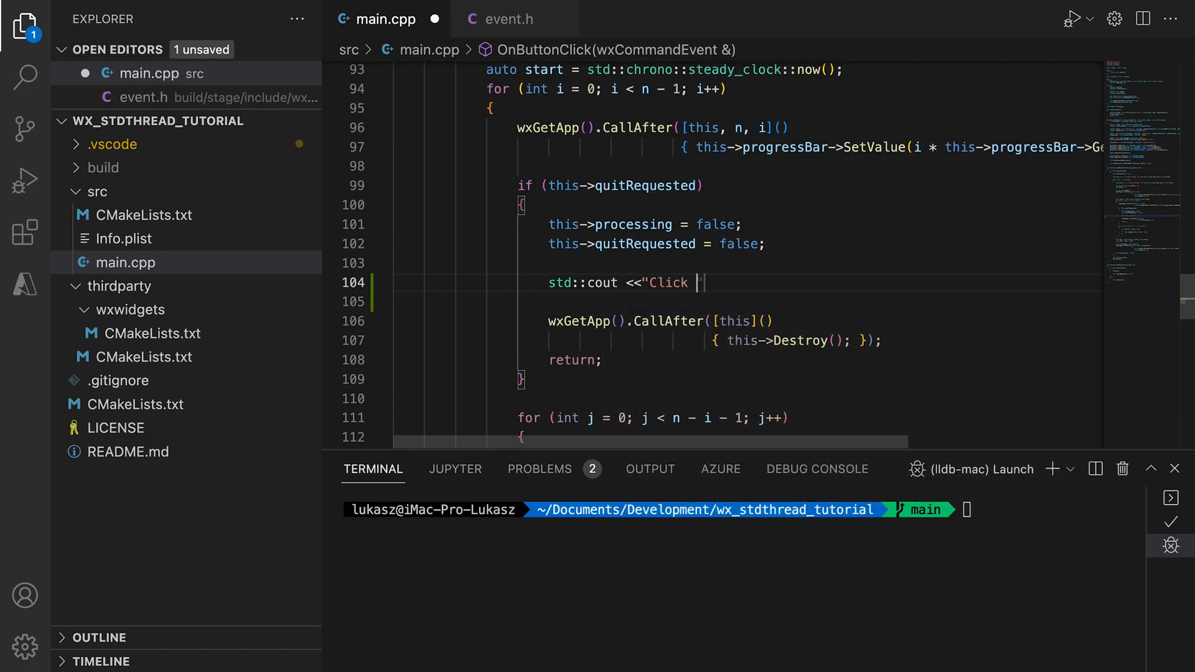
Step: Finish the "Click Start now!" cout line and rebuild and launch the Hello World app
type("Start now!\" <<std::endl;")
left_click(747, 301)
type("wxSleep(5);")
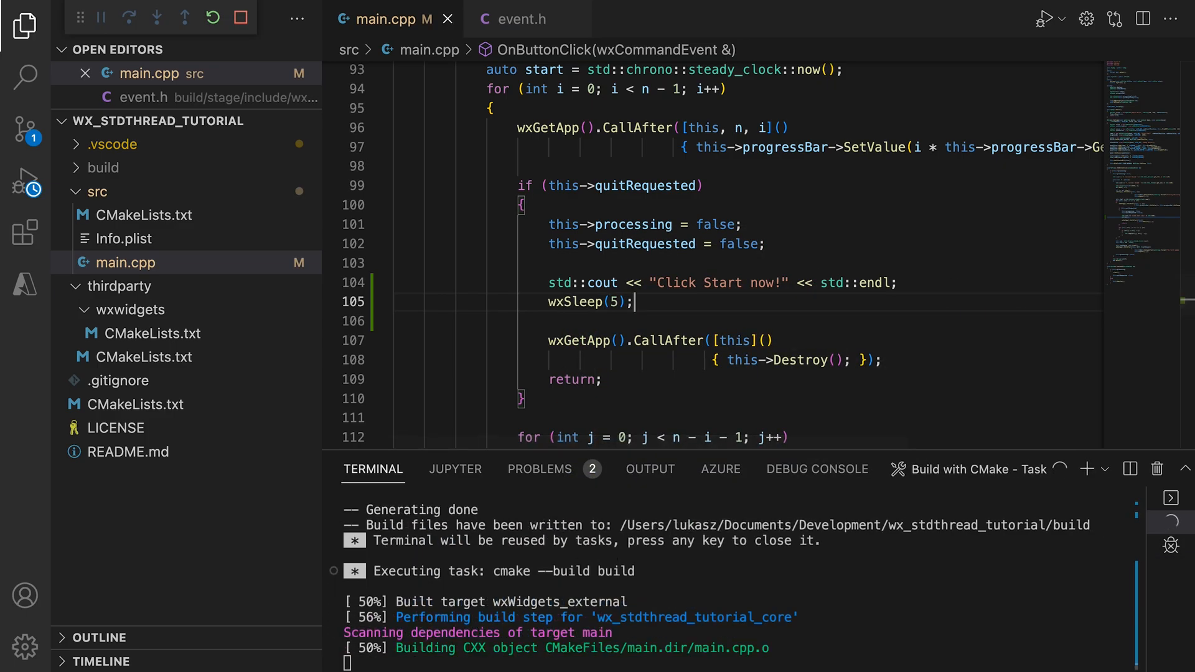
left_click(1052, 18)
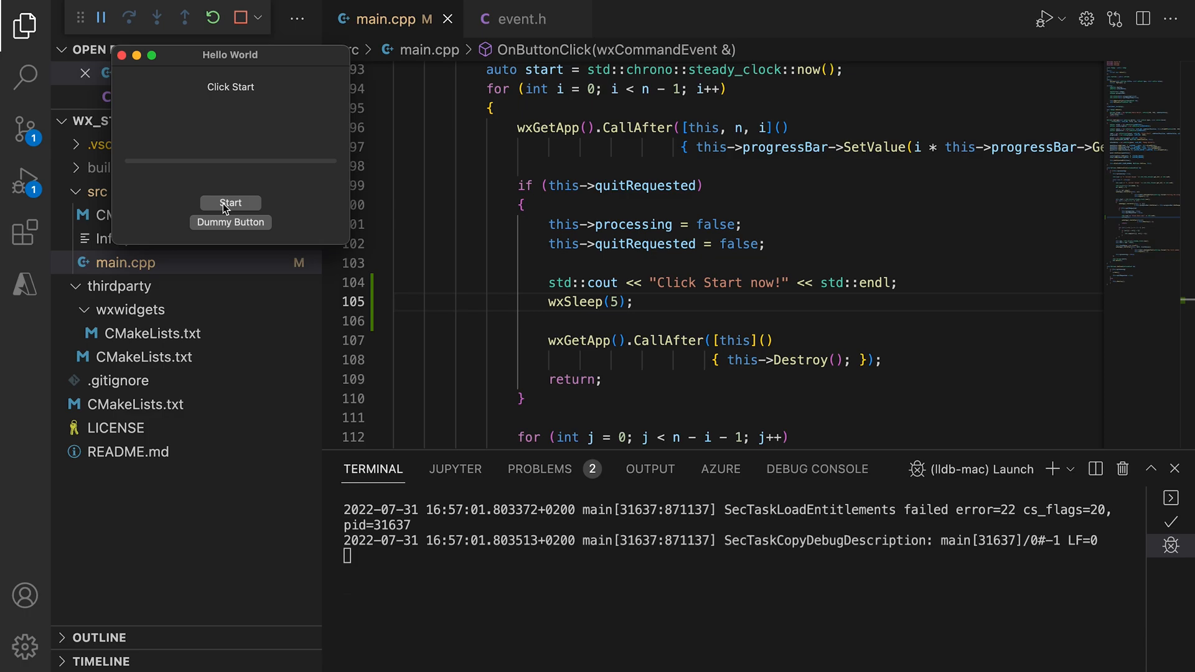
Step: Start a sort in the Hello World app and close the window mid-sort
left_click(229, 203)
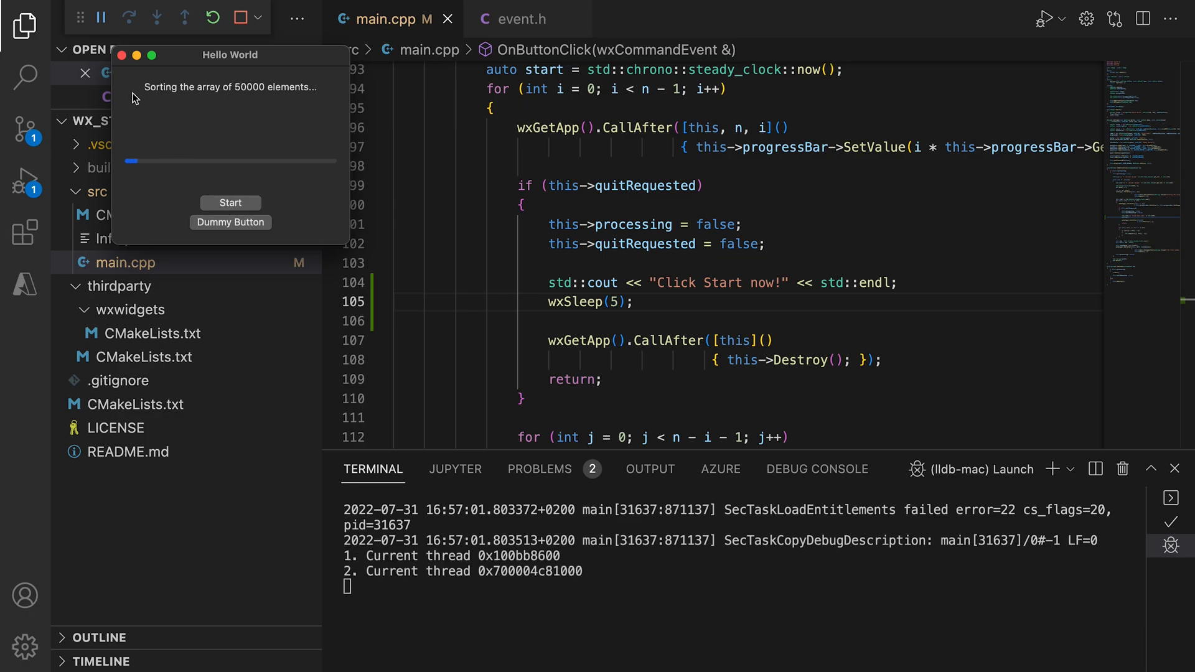
left_click(229, 203)
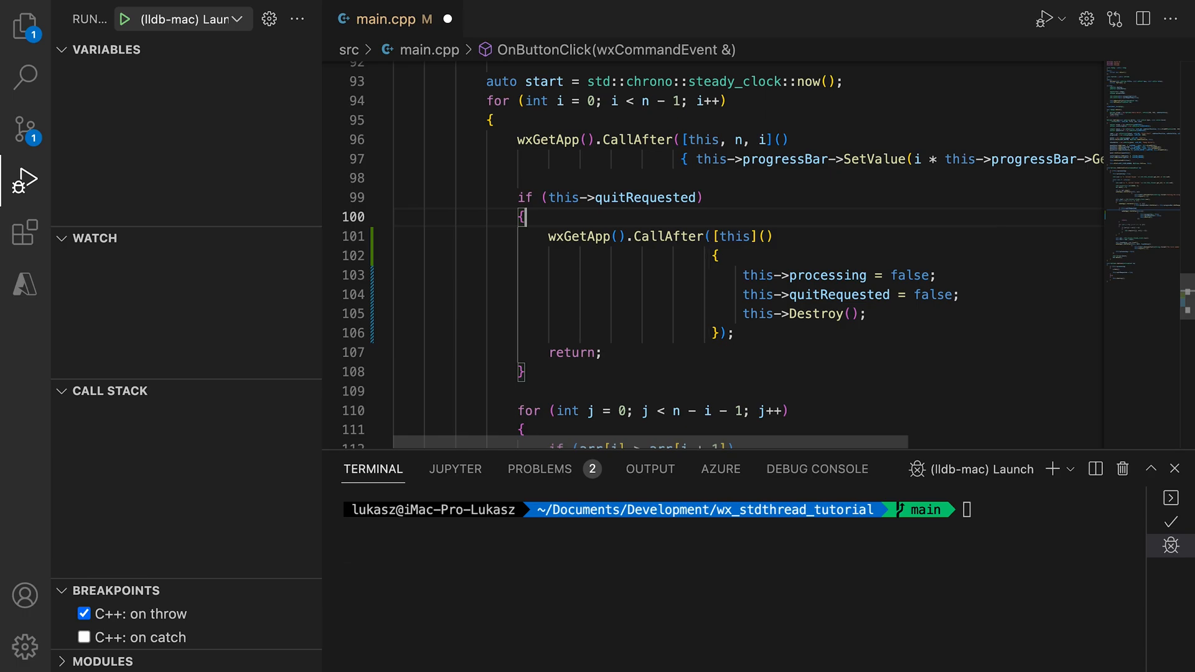
Step: Add this->processing = false; after this->Layout(); in the final CallAfter lambda
scroll("down", 3)
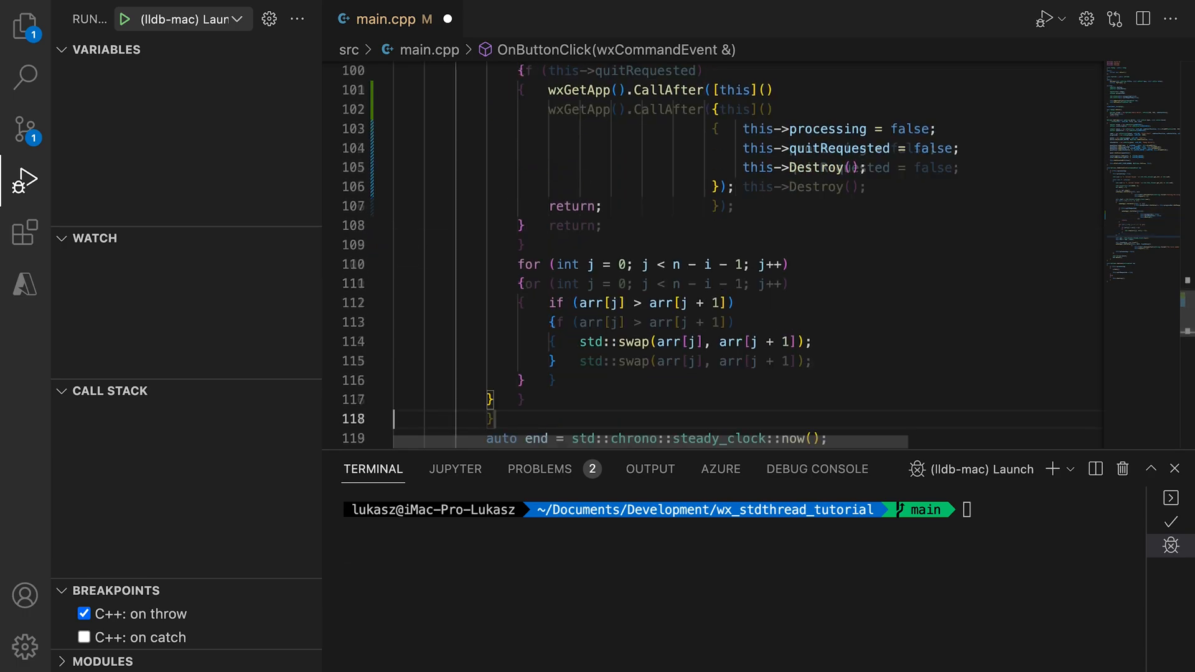
scroll("down", 3)
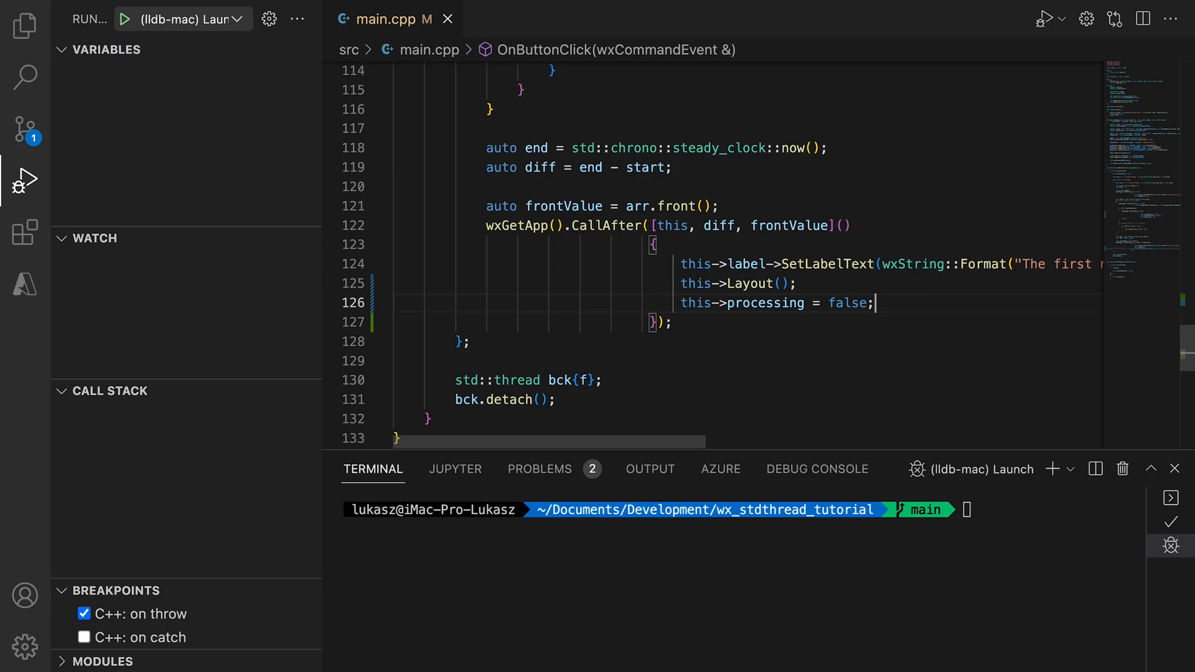
scroll("up", 3)
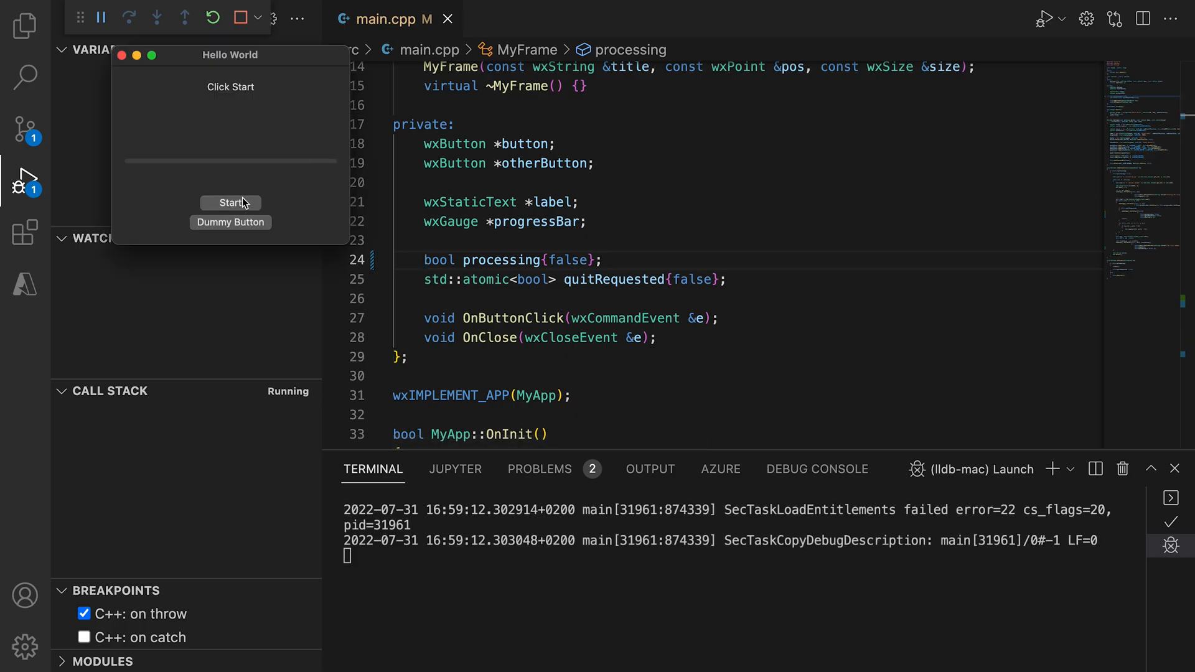
Step: Start a sort in the relaunched Hello World app, then close it
left_click(230, 203)
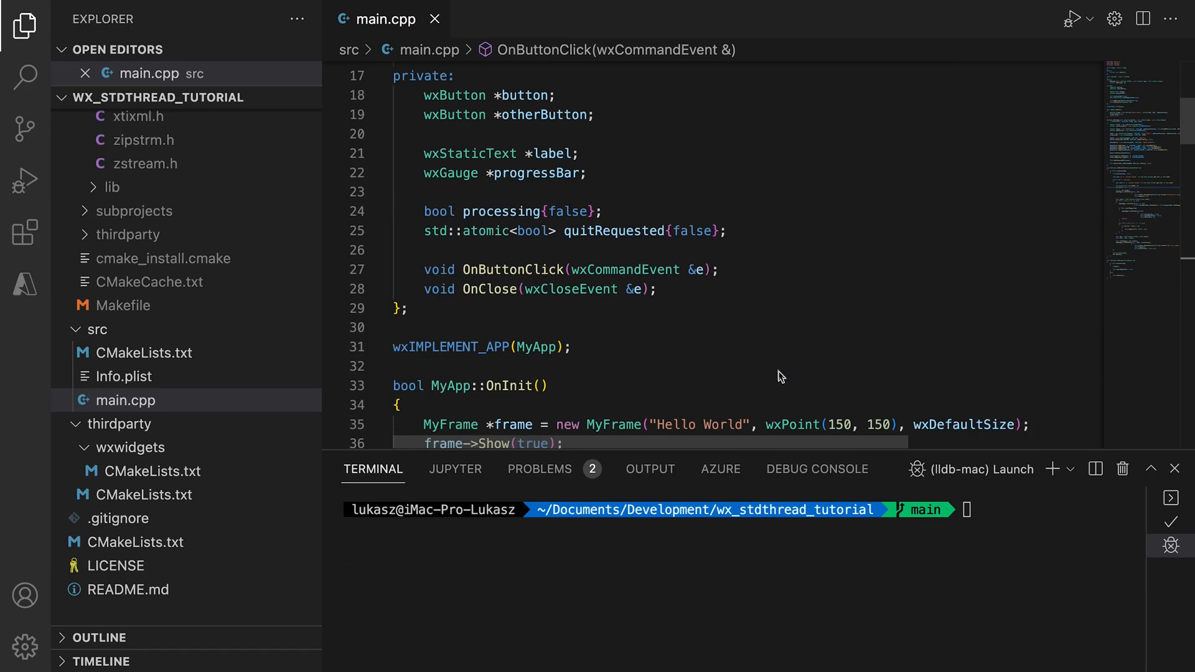
mouse_move(807, 236)
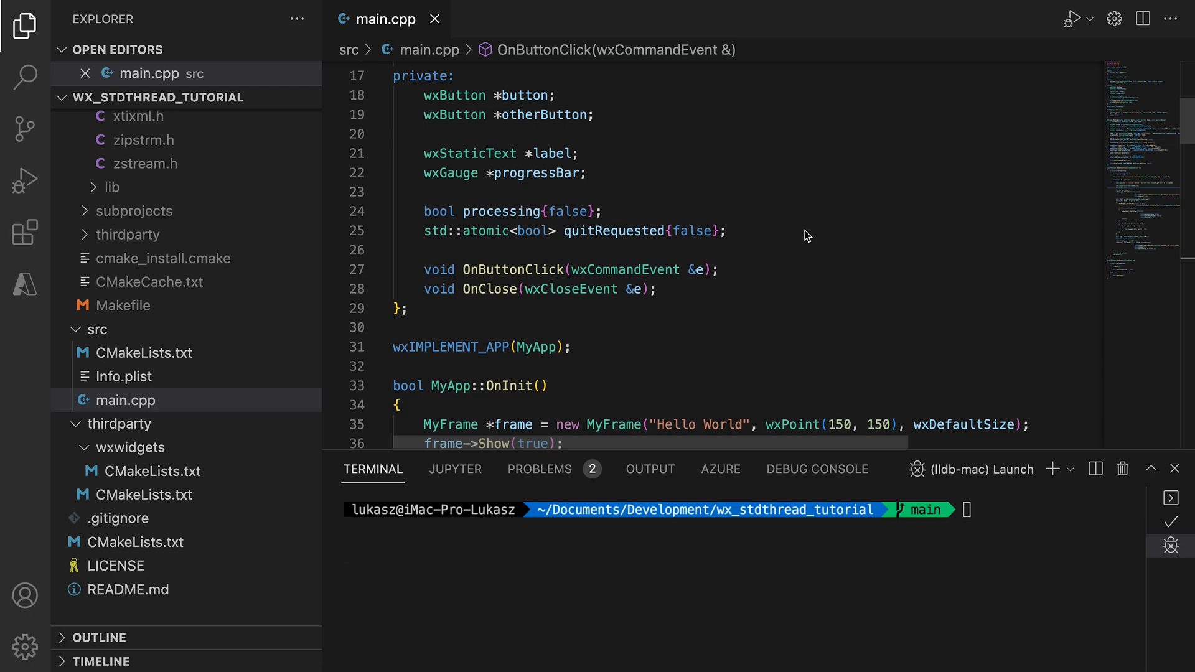
Step: Declare std::thread backgroundThread; in MyFrame's private section below quitRequested and save
type("std::thread backg")
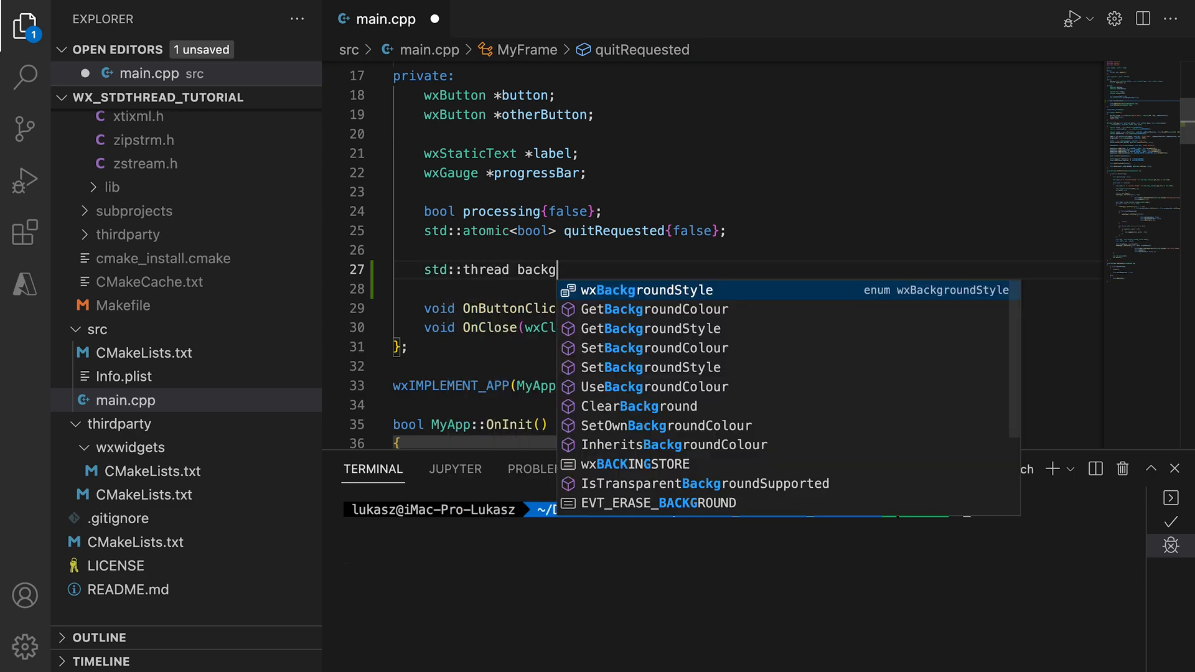
type("backgroundThread;")
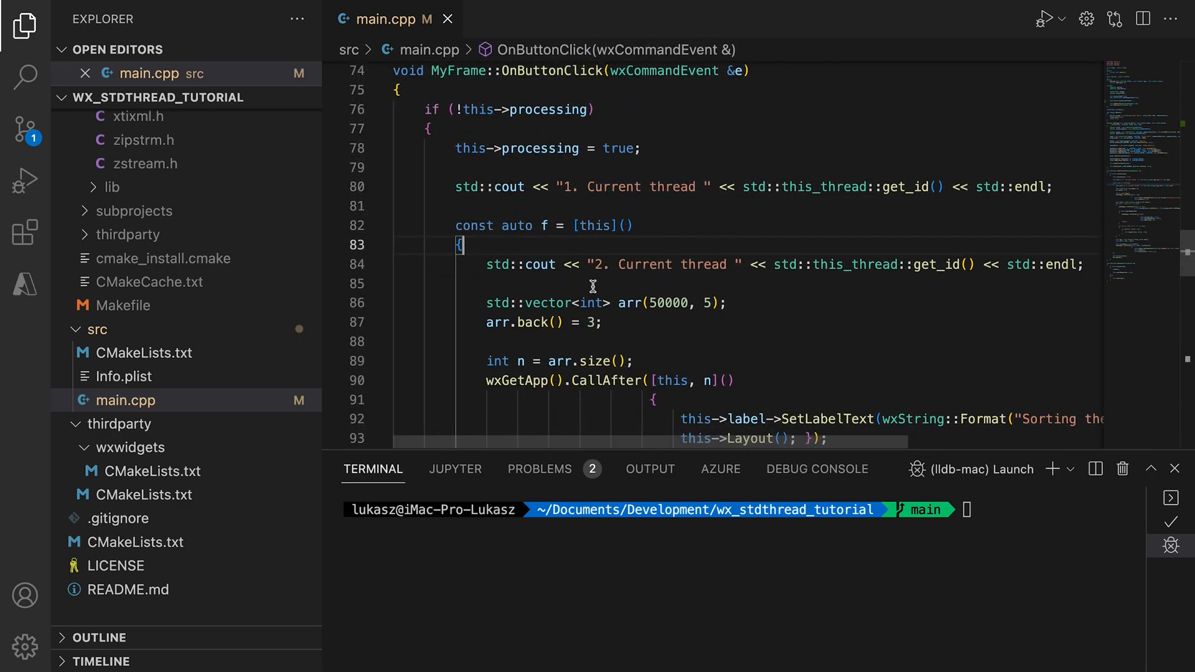
Step: Replace the detached bck thread with this->backgroundThread = std::thread{f};
scroll("down", 3)
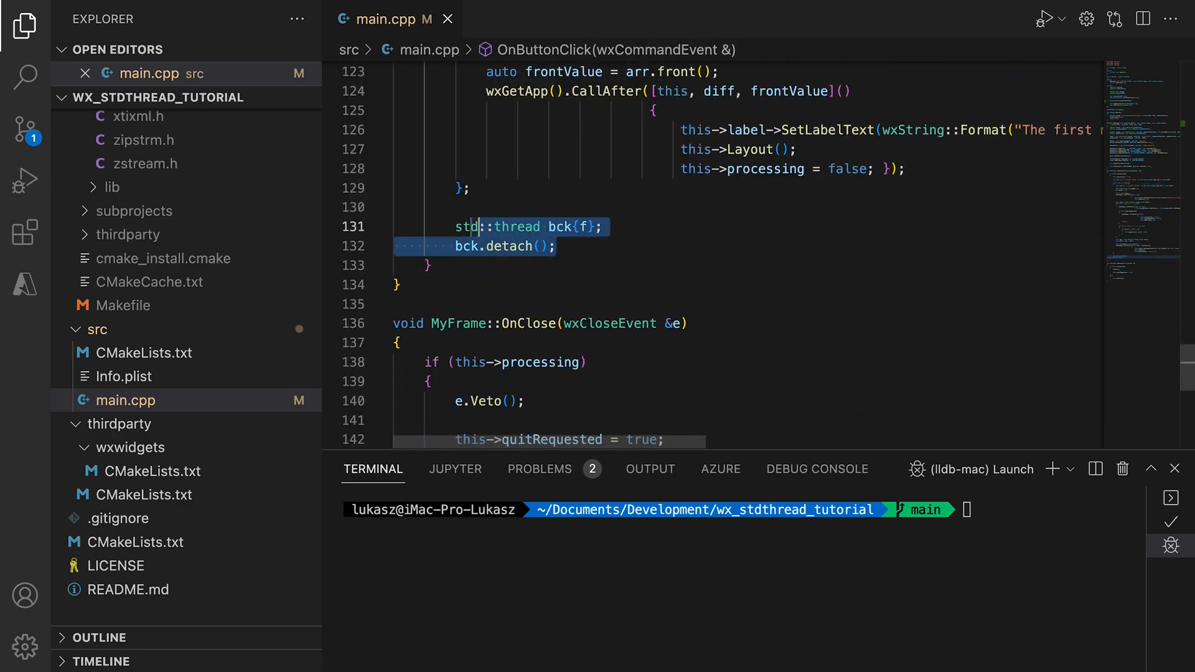
type("this->backgroundThread =")
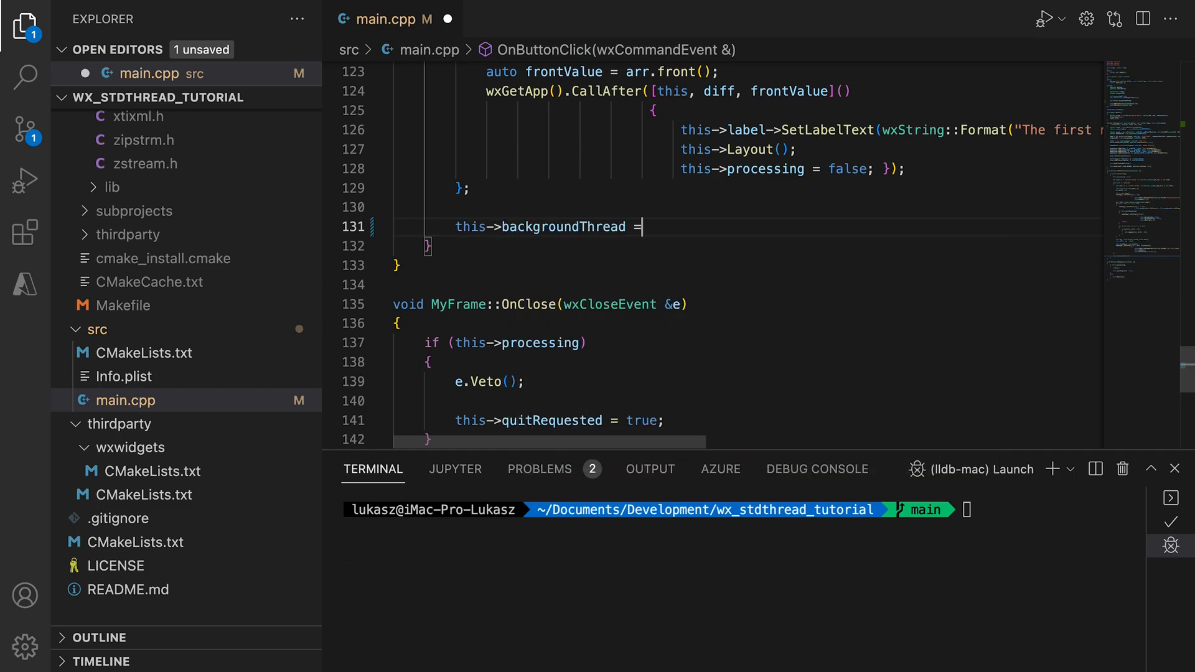
type("std::thread{f};")
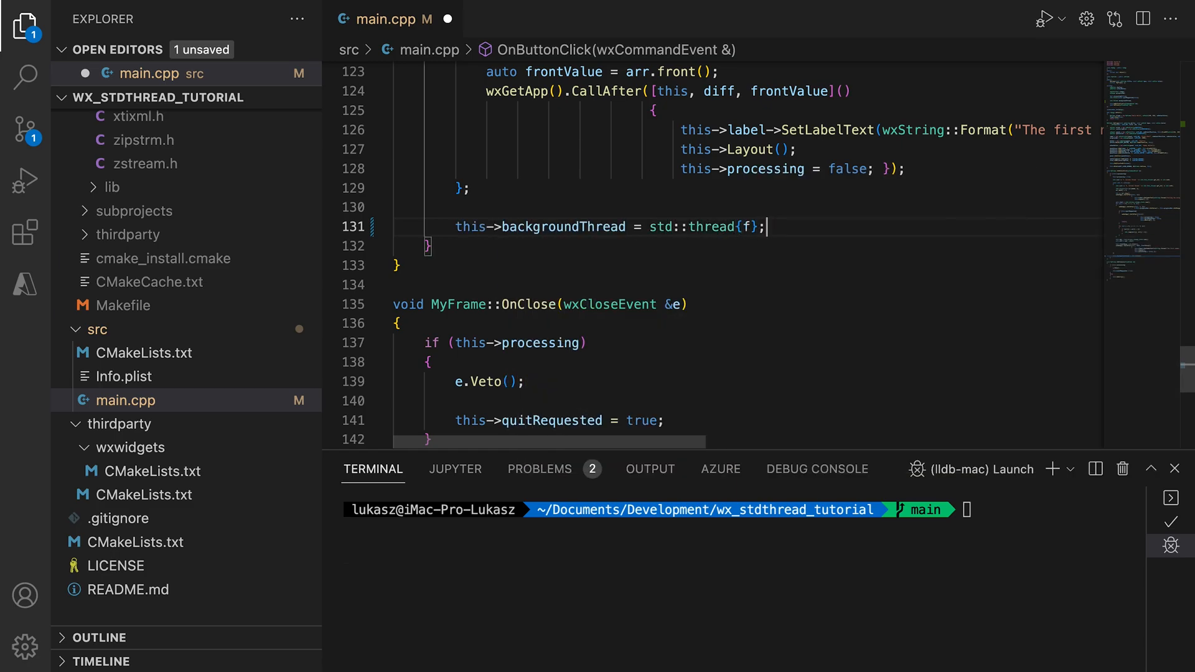
Step: Add this->backgroundThread.join(); inside the quit and final CallAfter lambdas
scroll("up", 3)
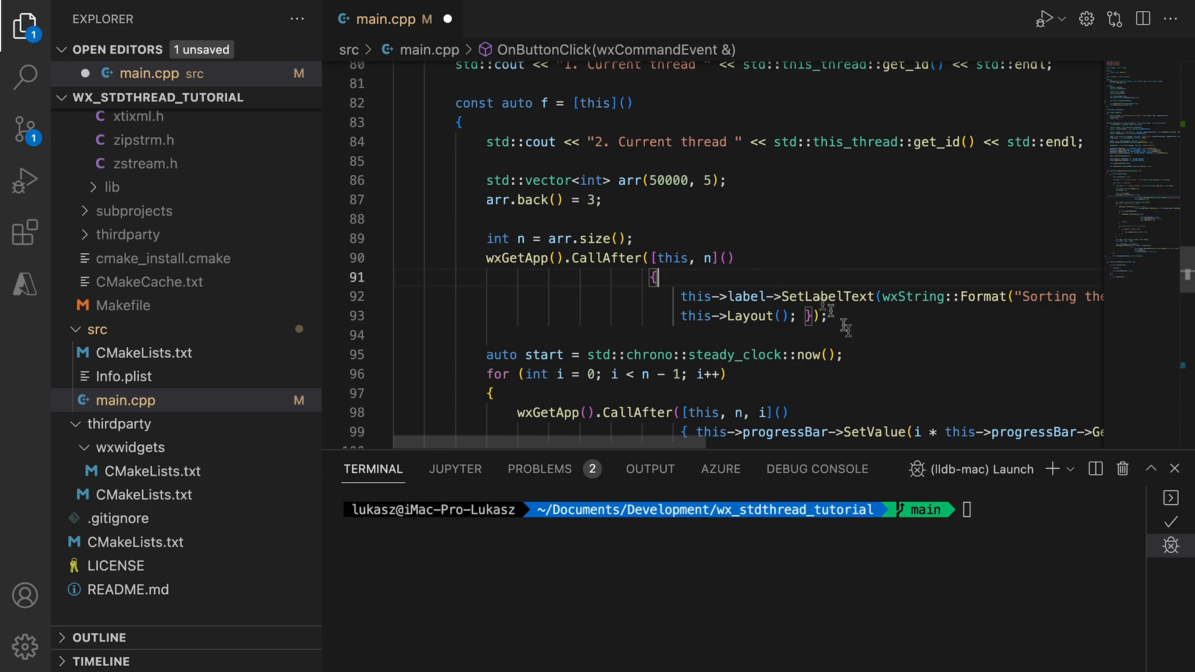
scroll("down", 3)
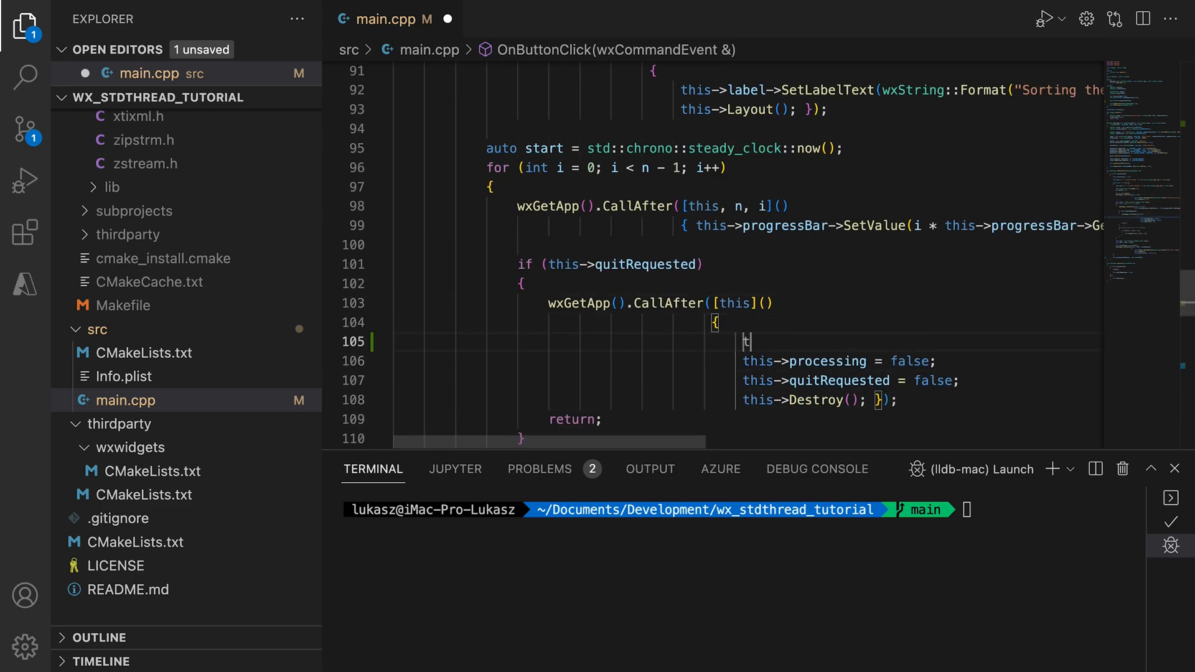
type("this->backgroundThread.join();")
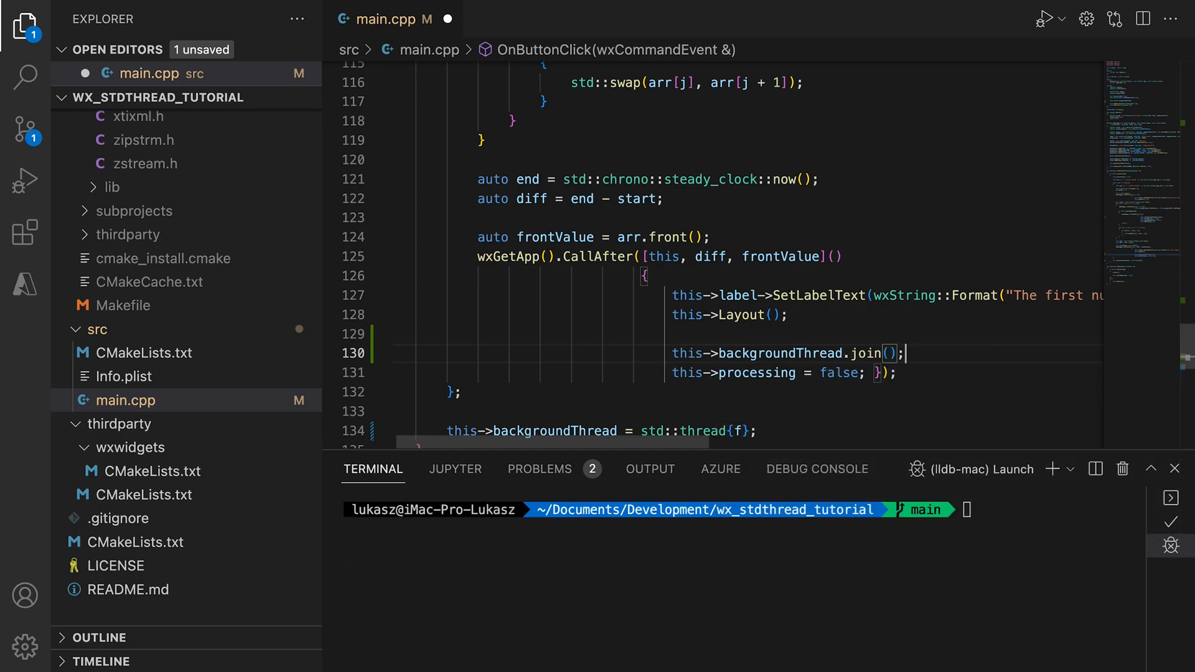
scroll("down", 3)
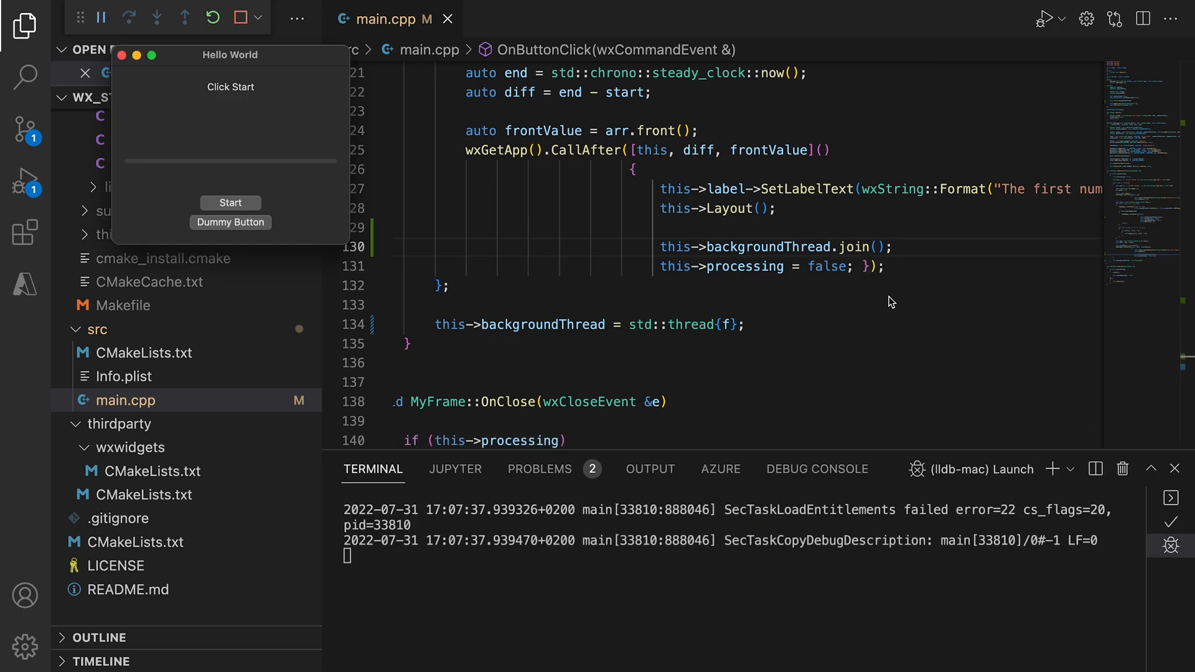
Step: Run two sorts in the Hello World app, then close the window mid-sort
left_click(230, 203)
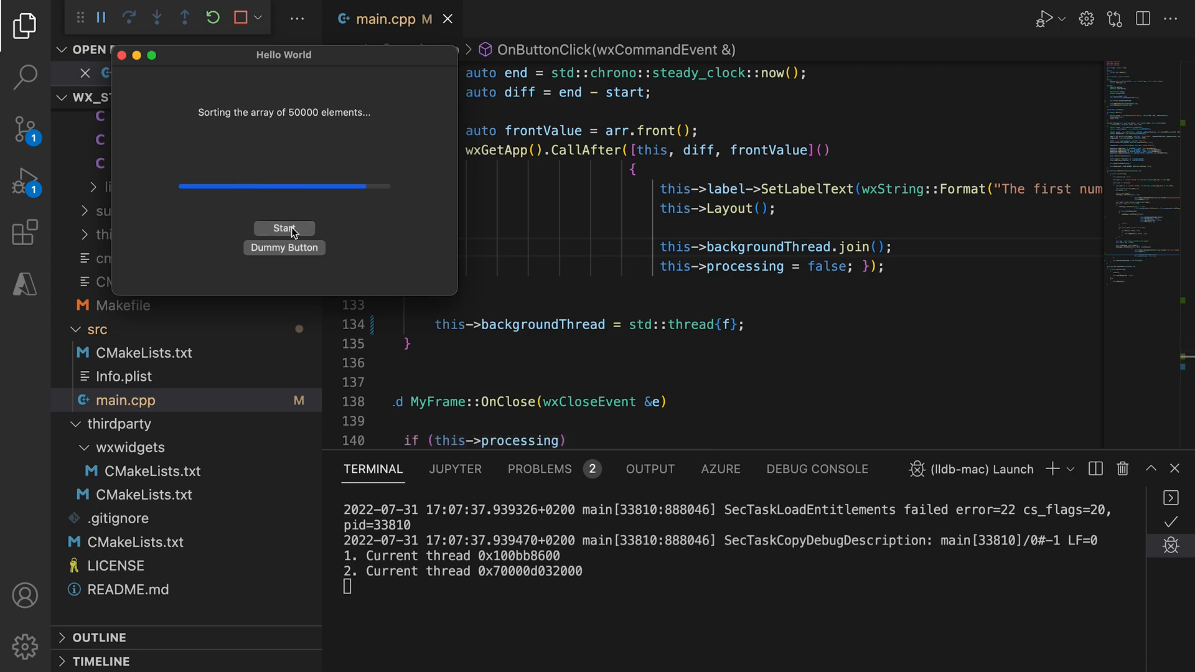
left_click(284, 228)
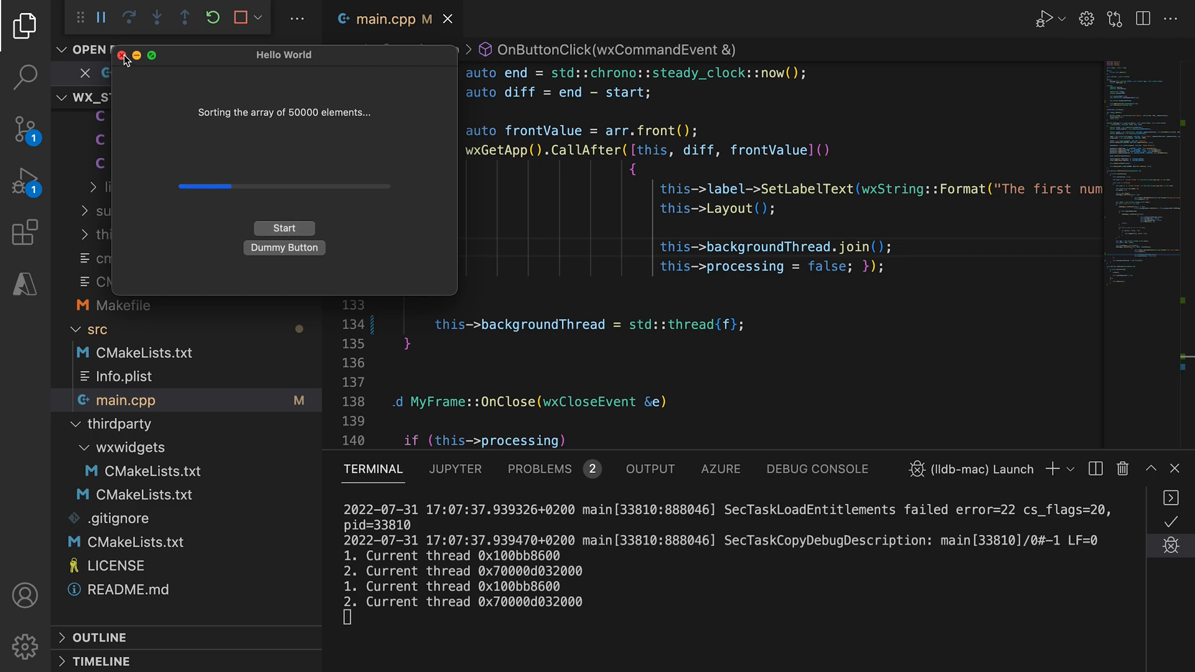
left_click(121, 55)
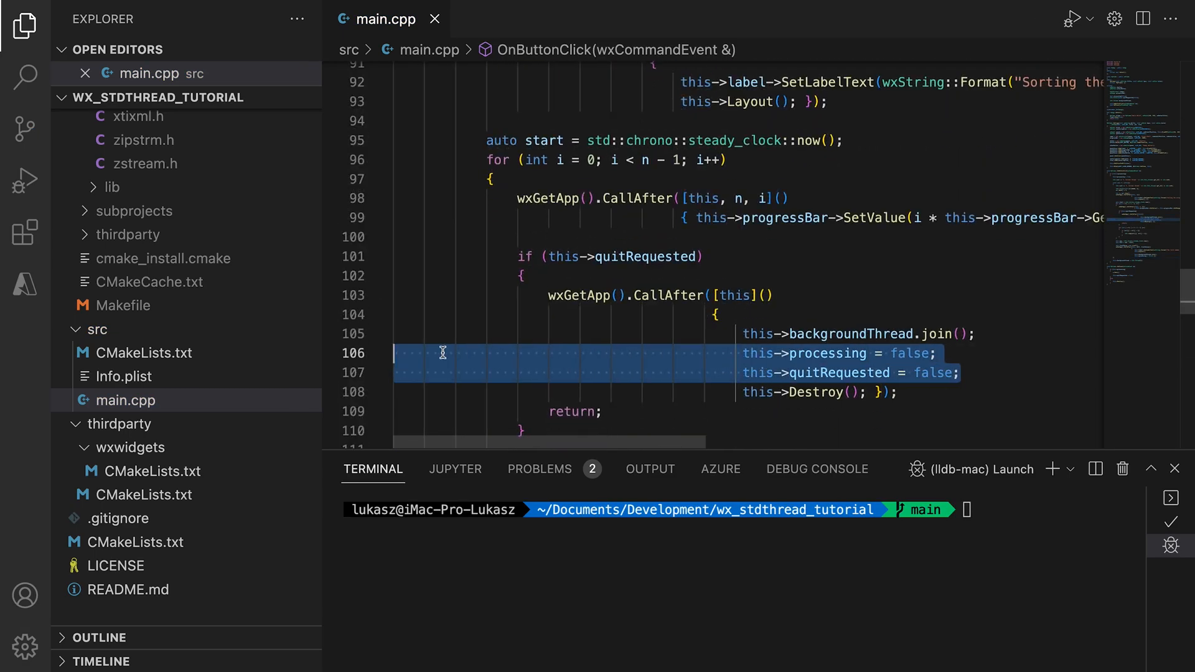
Step: Move the processing/quitRequested resets above the quit CallAfter lambda with a // ??? comment
type("// ????")
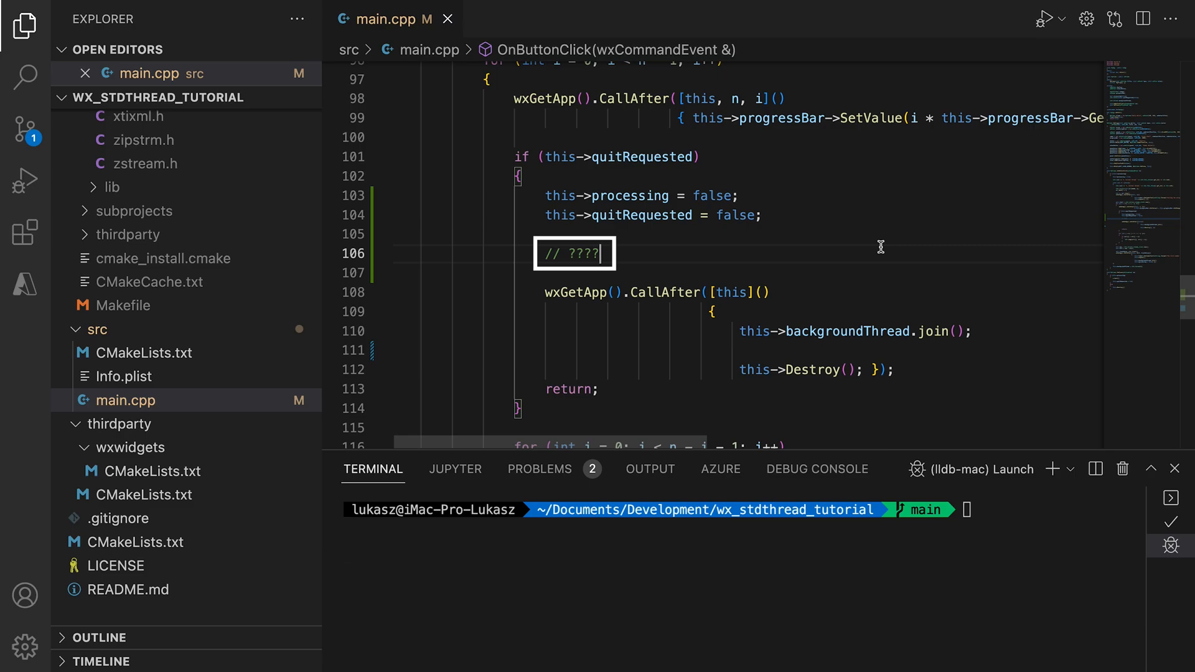
left_click(572, 253)
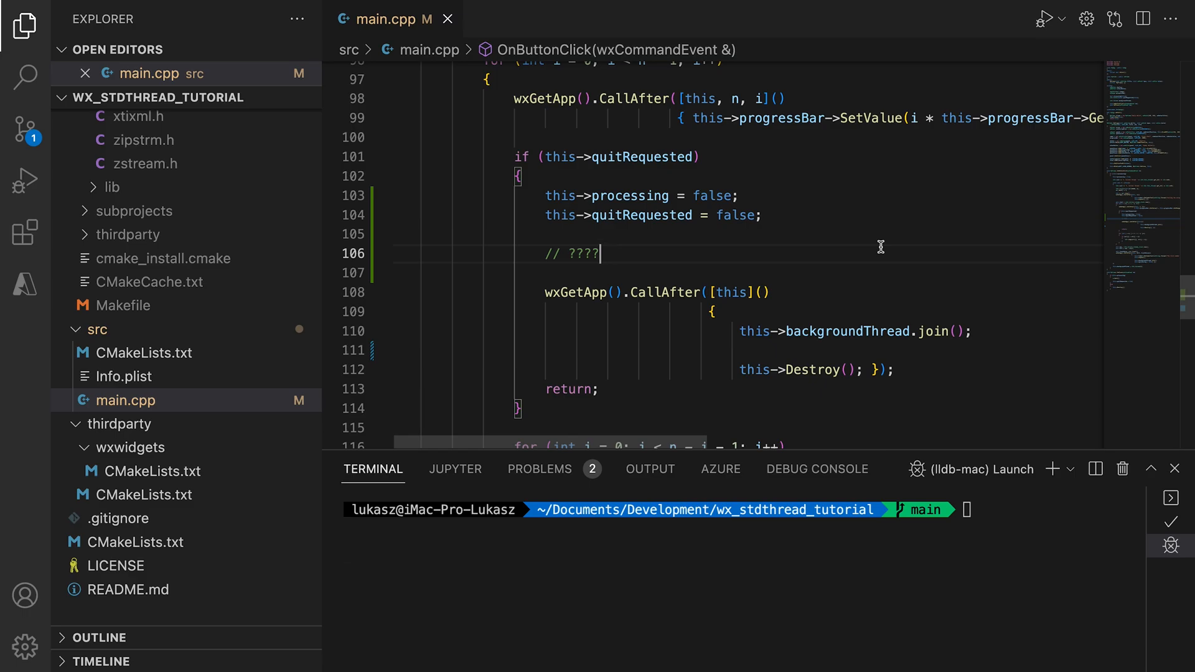